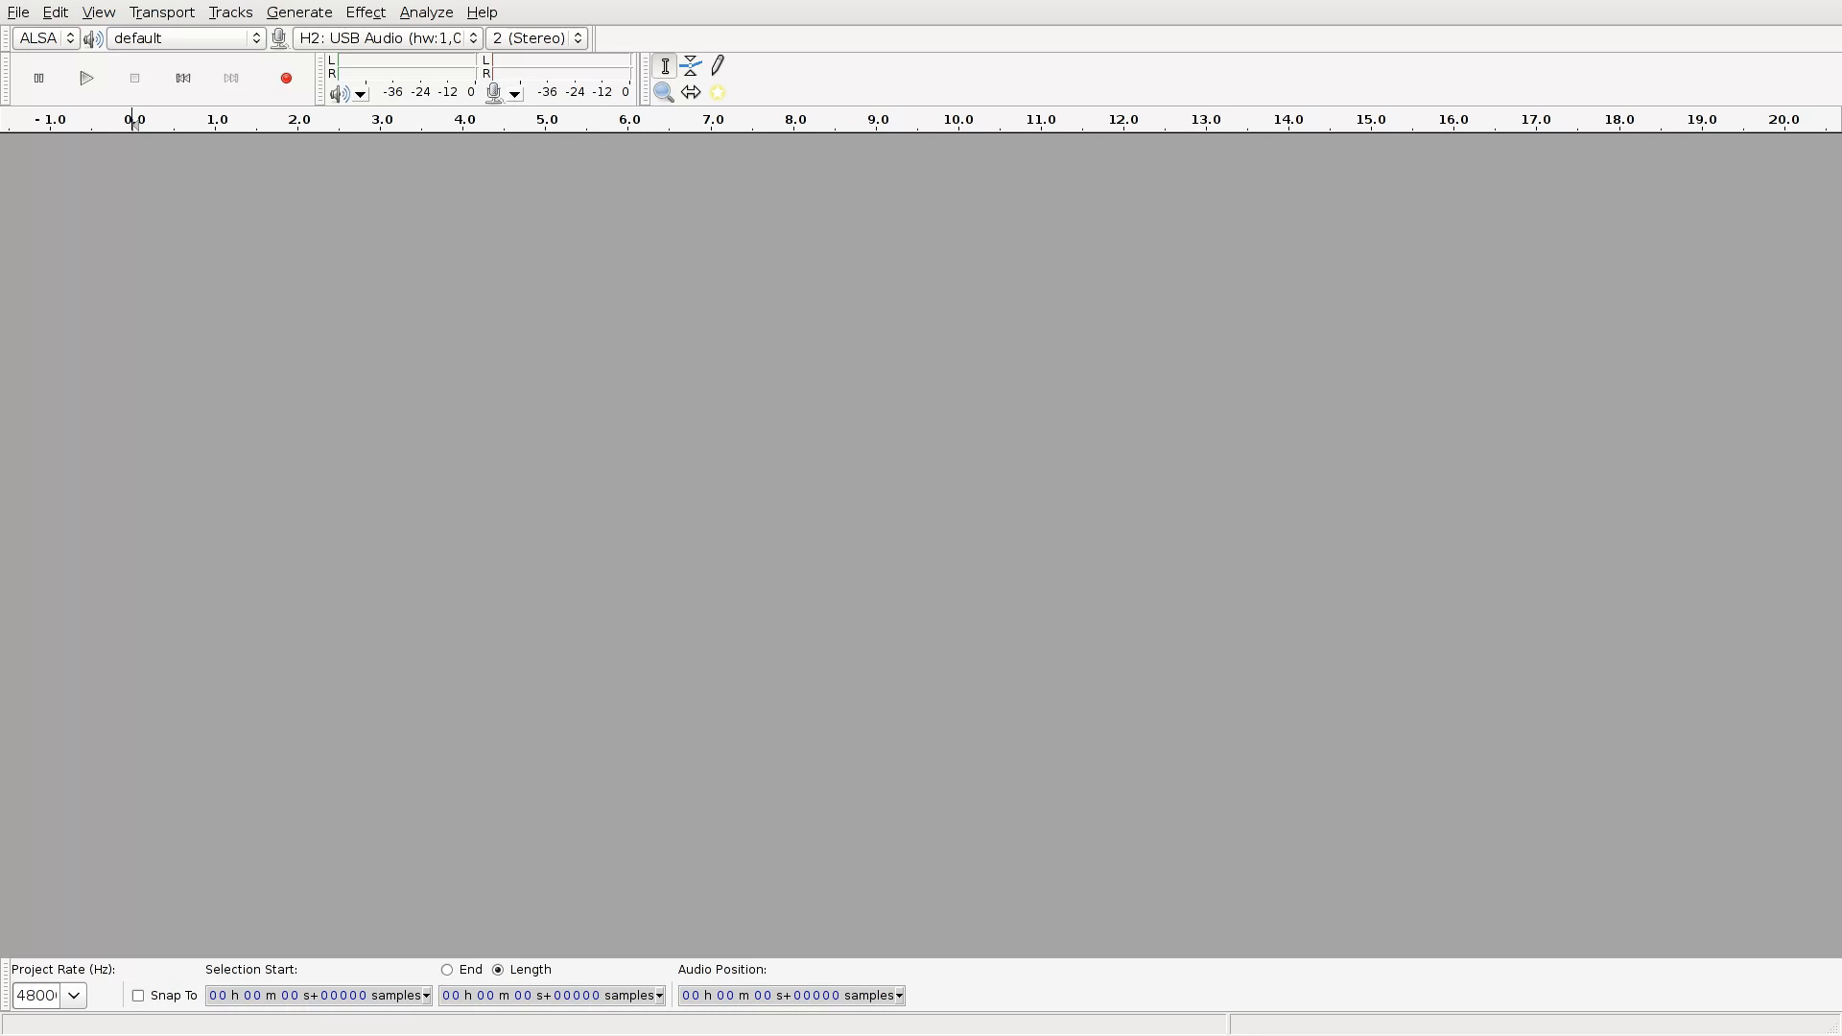
# Start recording a short spoken voice clip from the microphone.
pyautogui.click(286, 79)
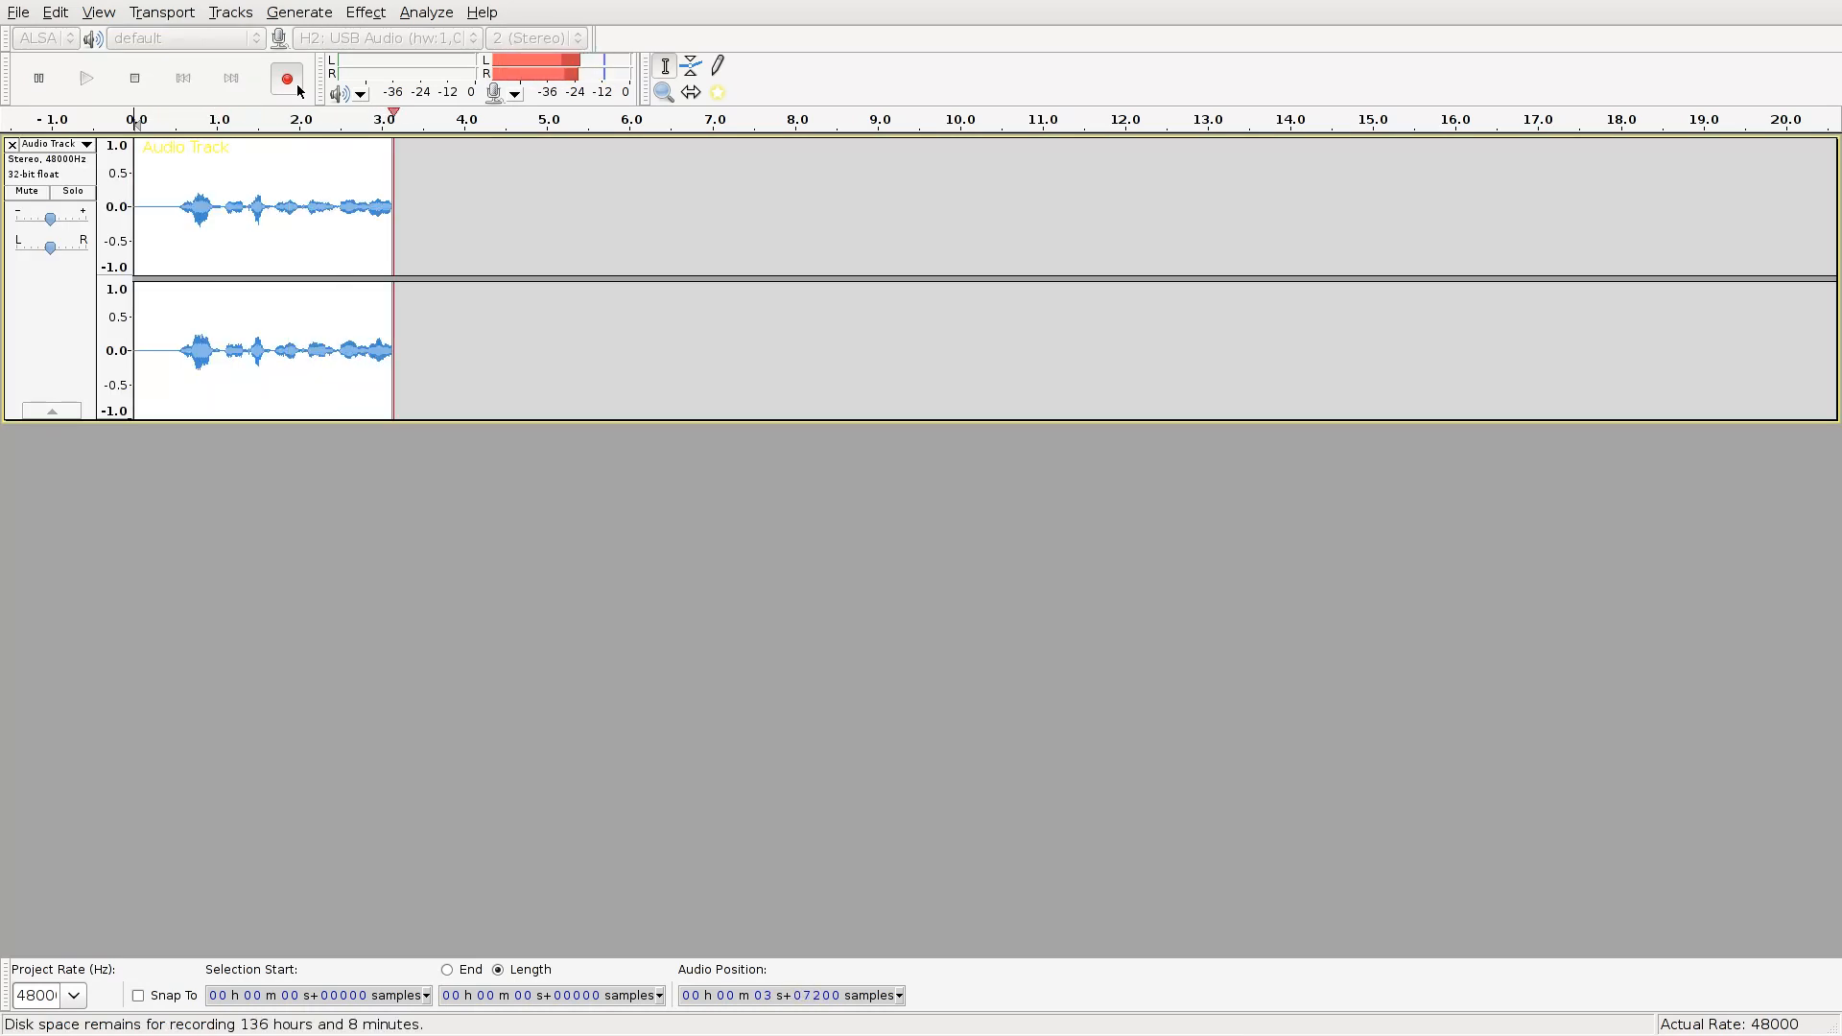
# Stop the recording and normalize the voice clip with Effect > Normalize.
pyautogui.click(426, 12)
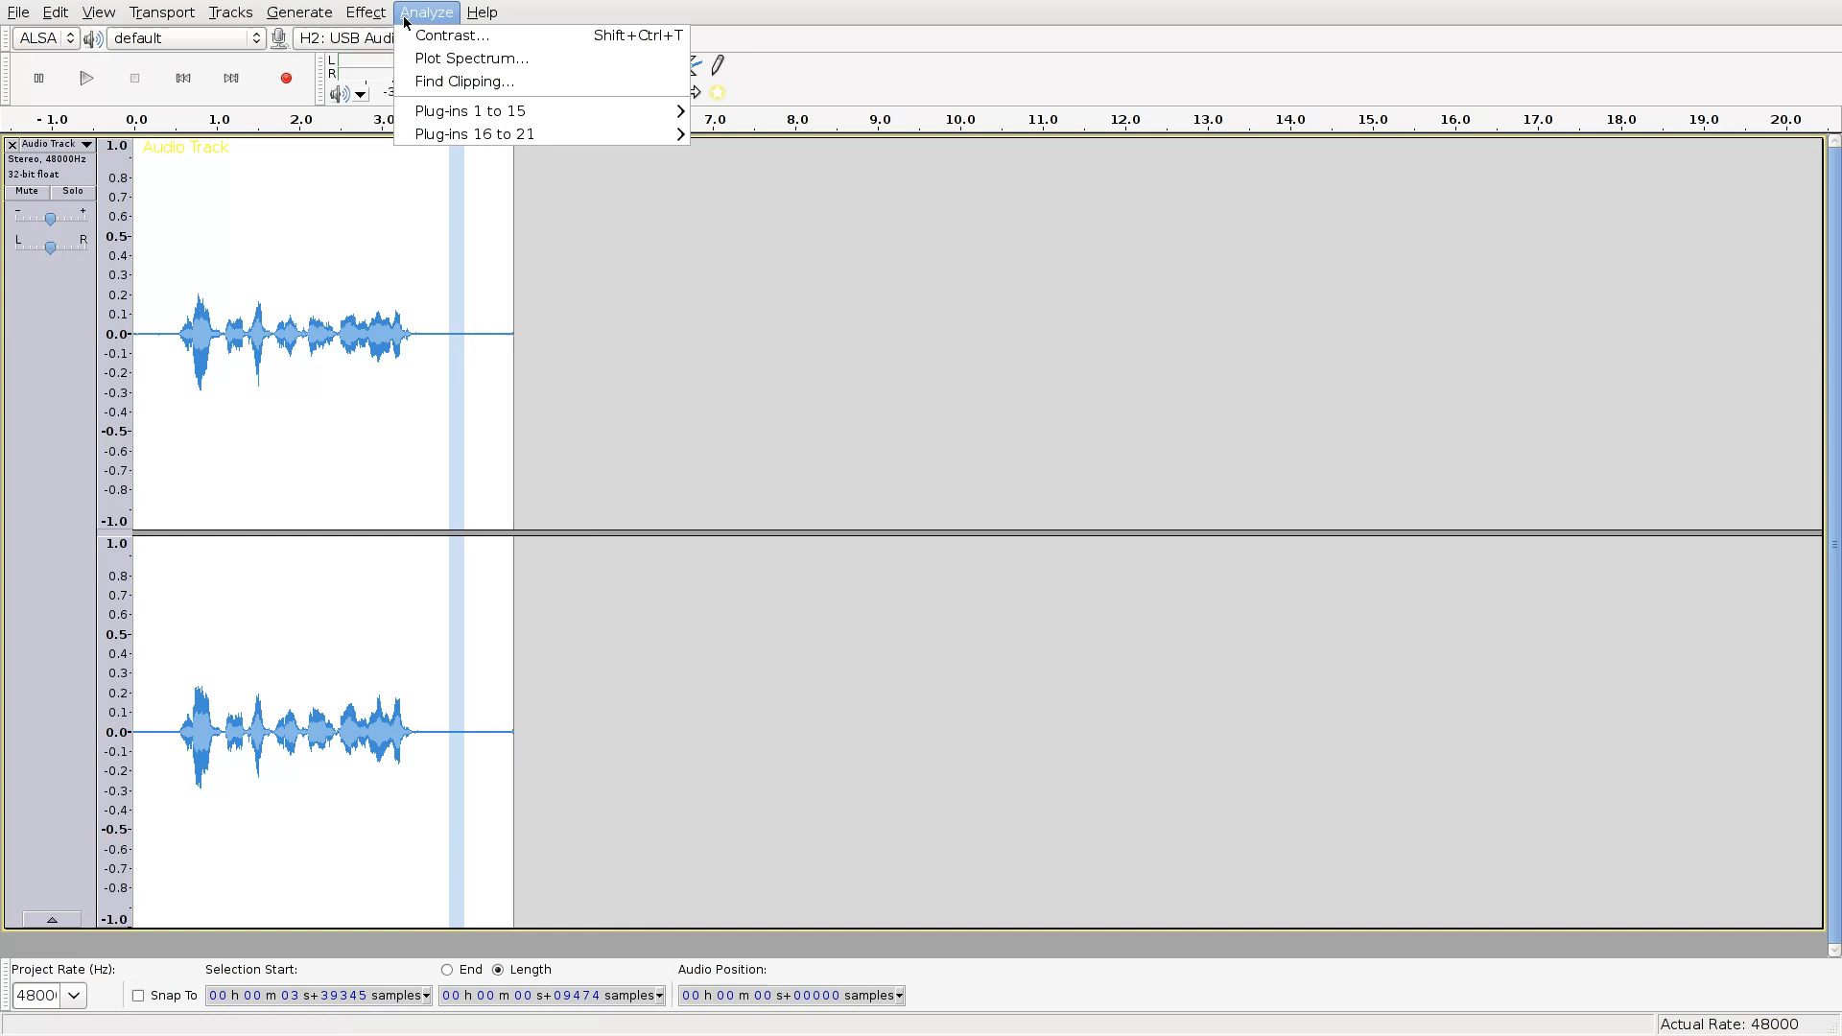
pyautogui.click(364, 12)
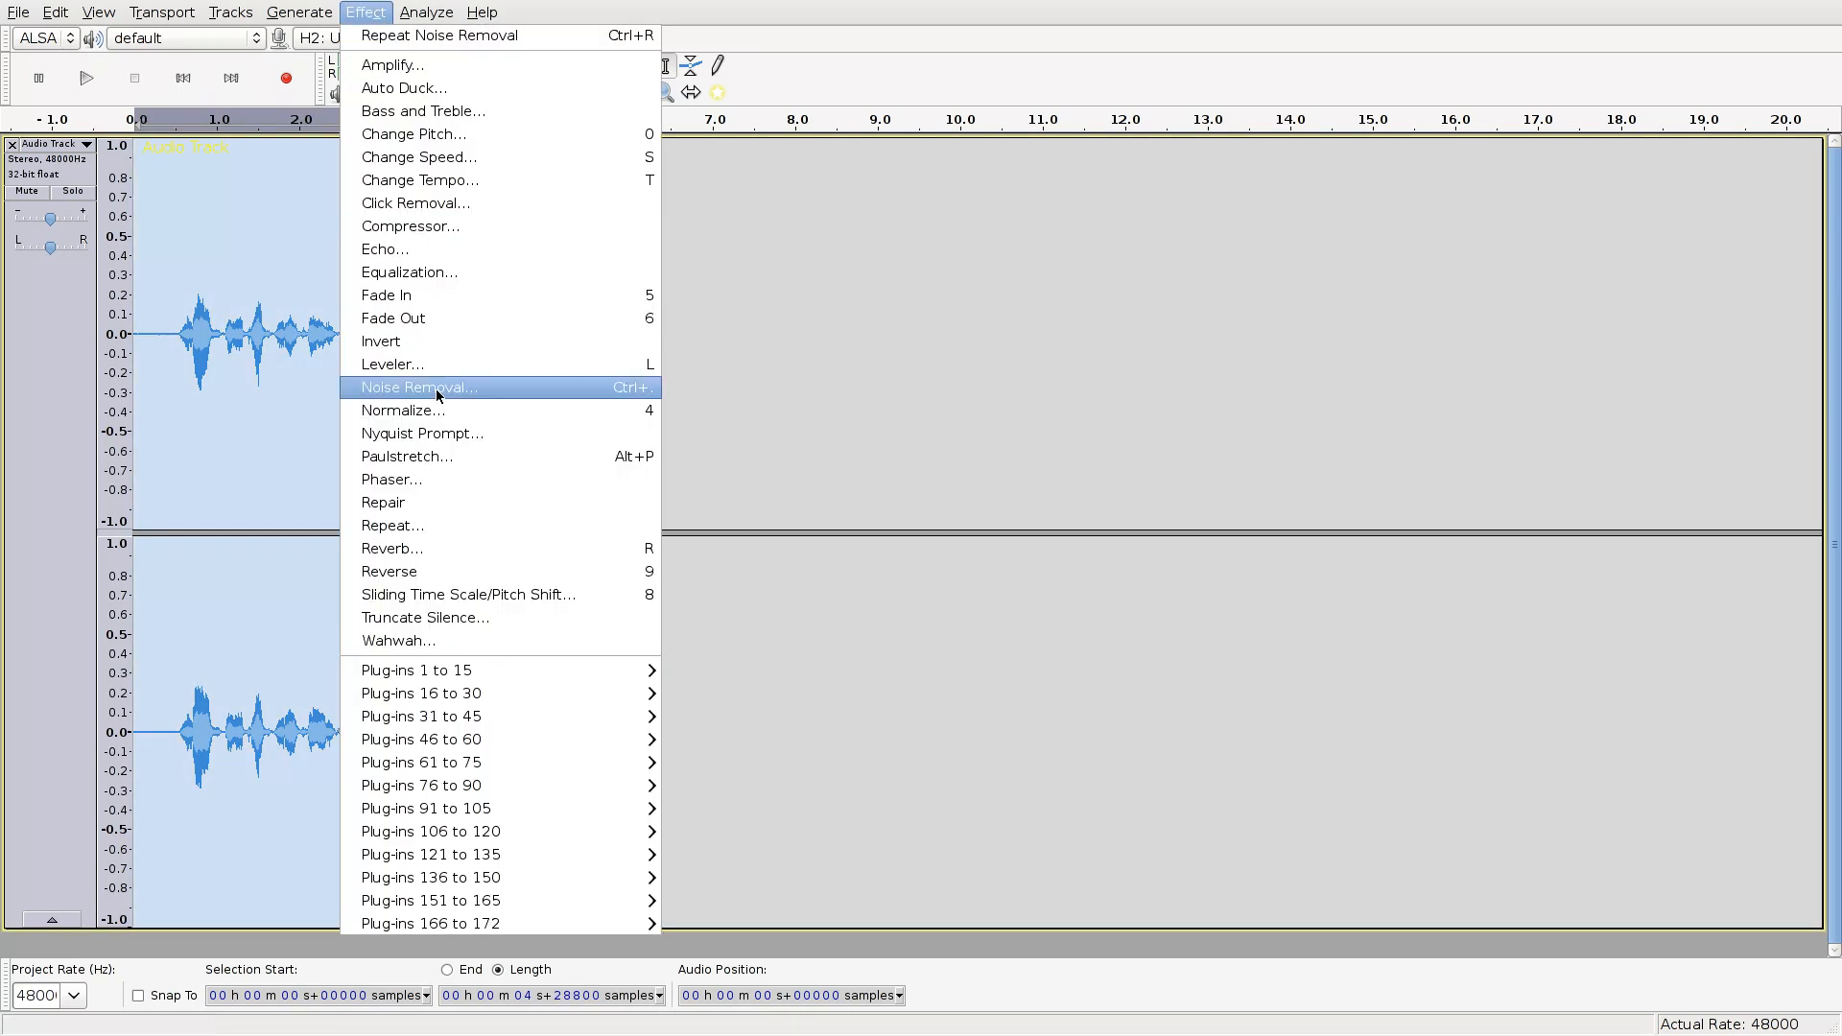
pyautogui.click(402, 410)
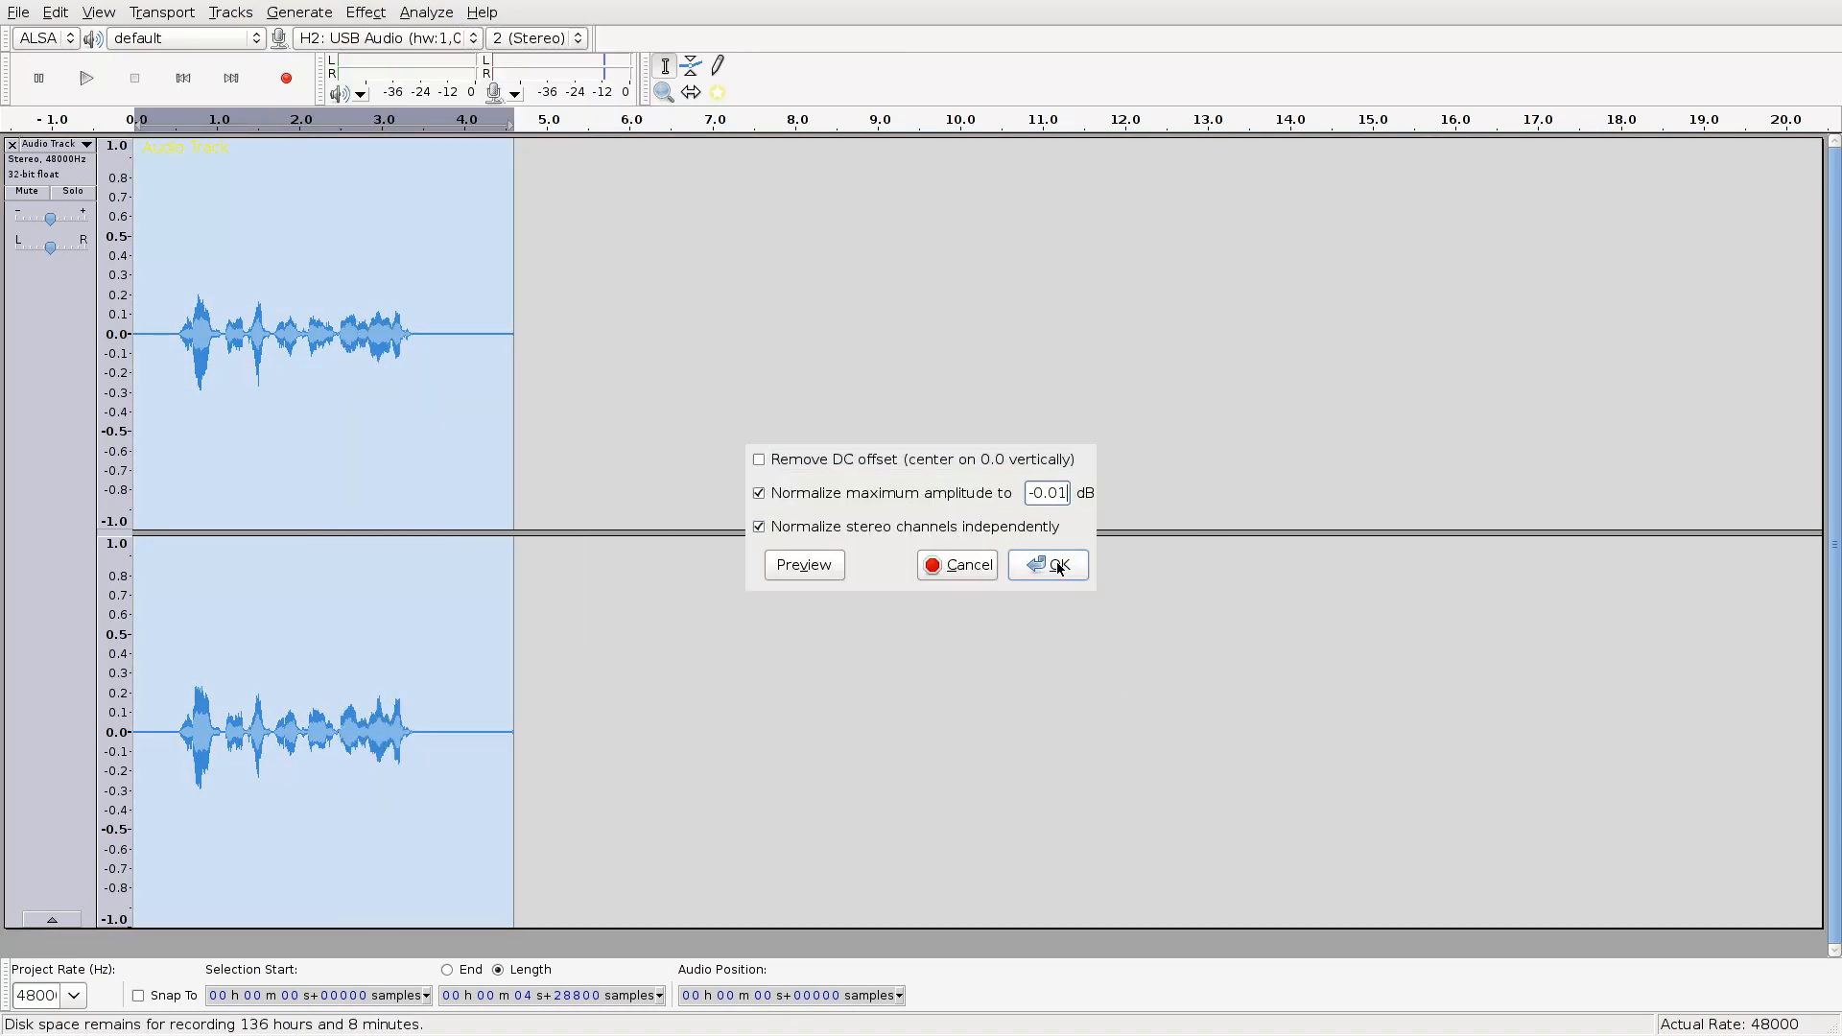
pyautogui.click(1058, 564)
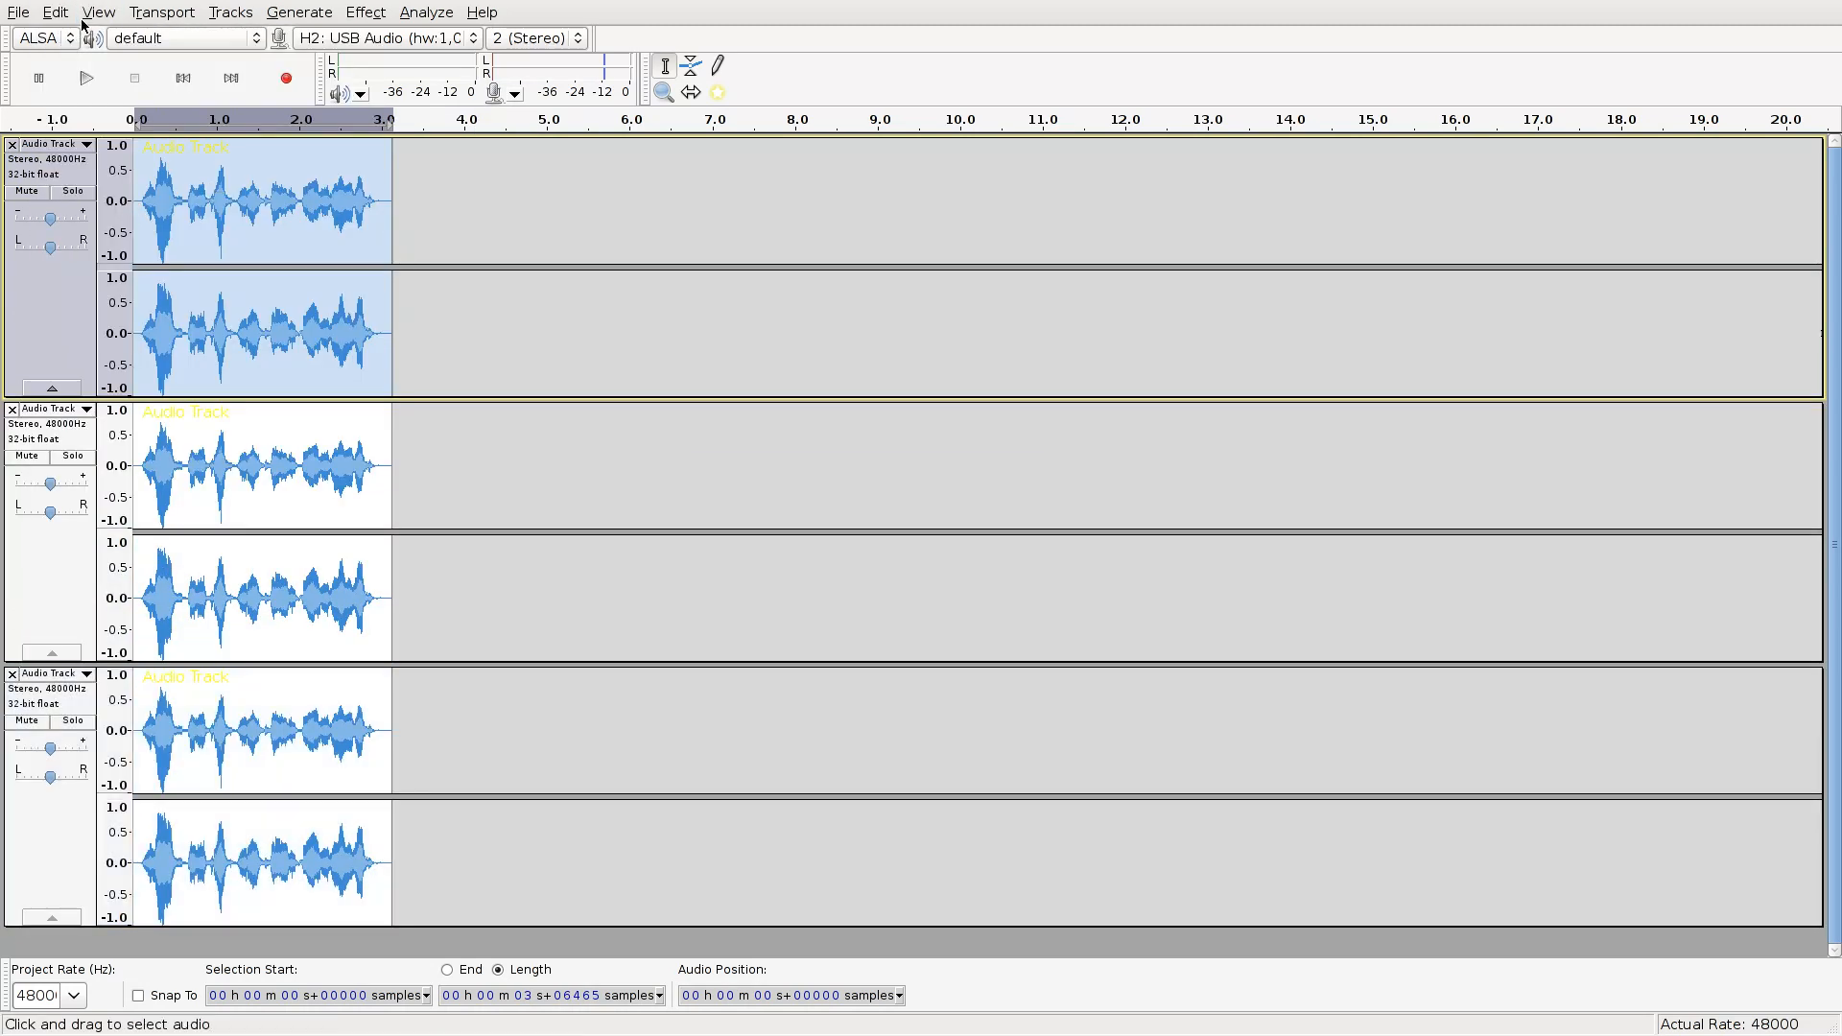
# Process the top voice track with a Vocoder set to 170 bands.
pyautogui.click(365, 12)
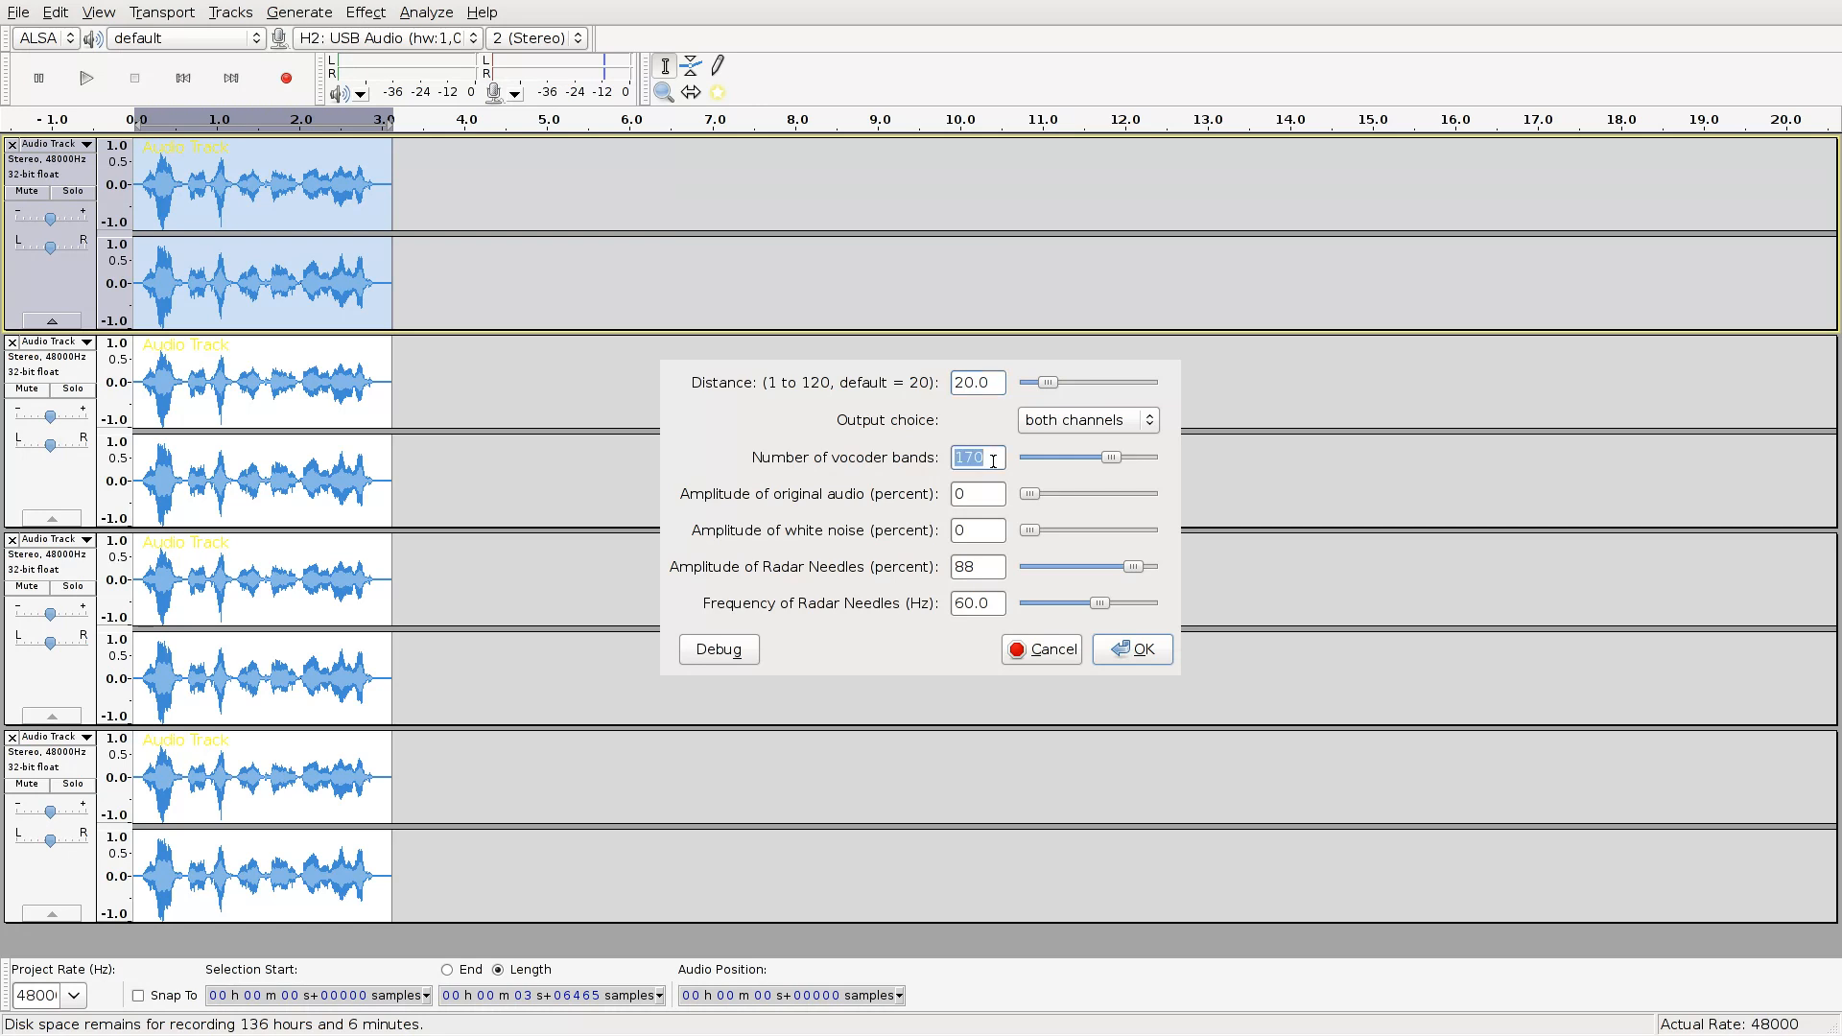
pyautogui.click(978, 567)
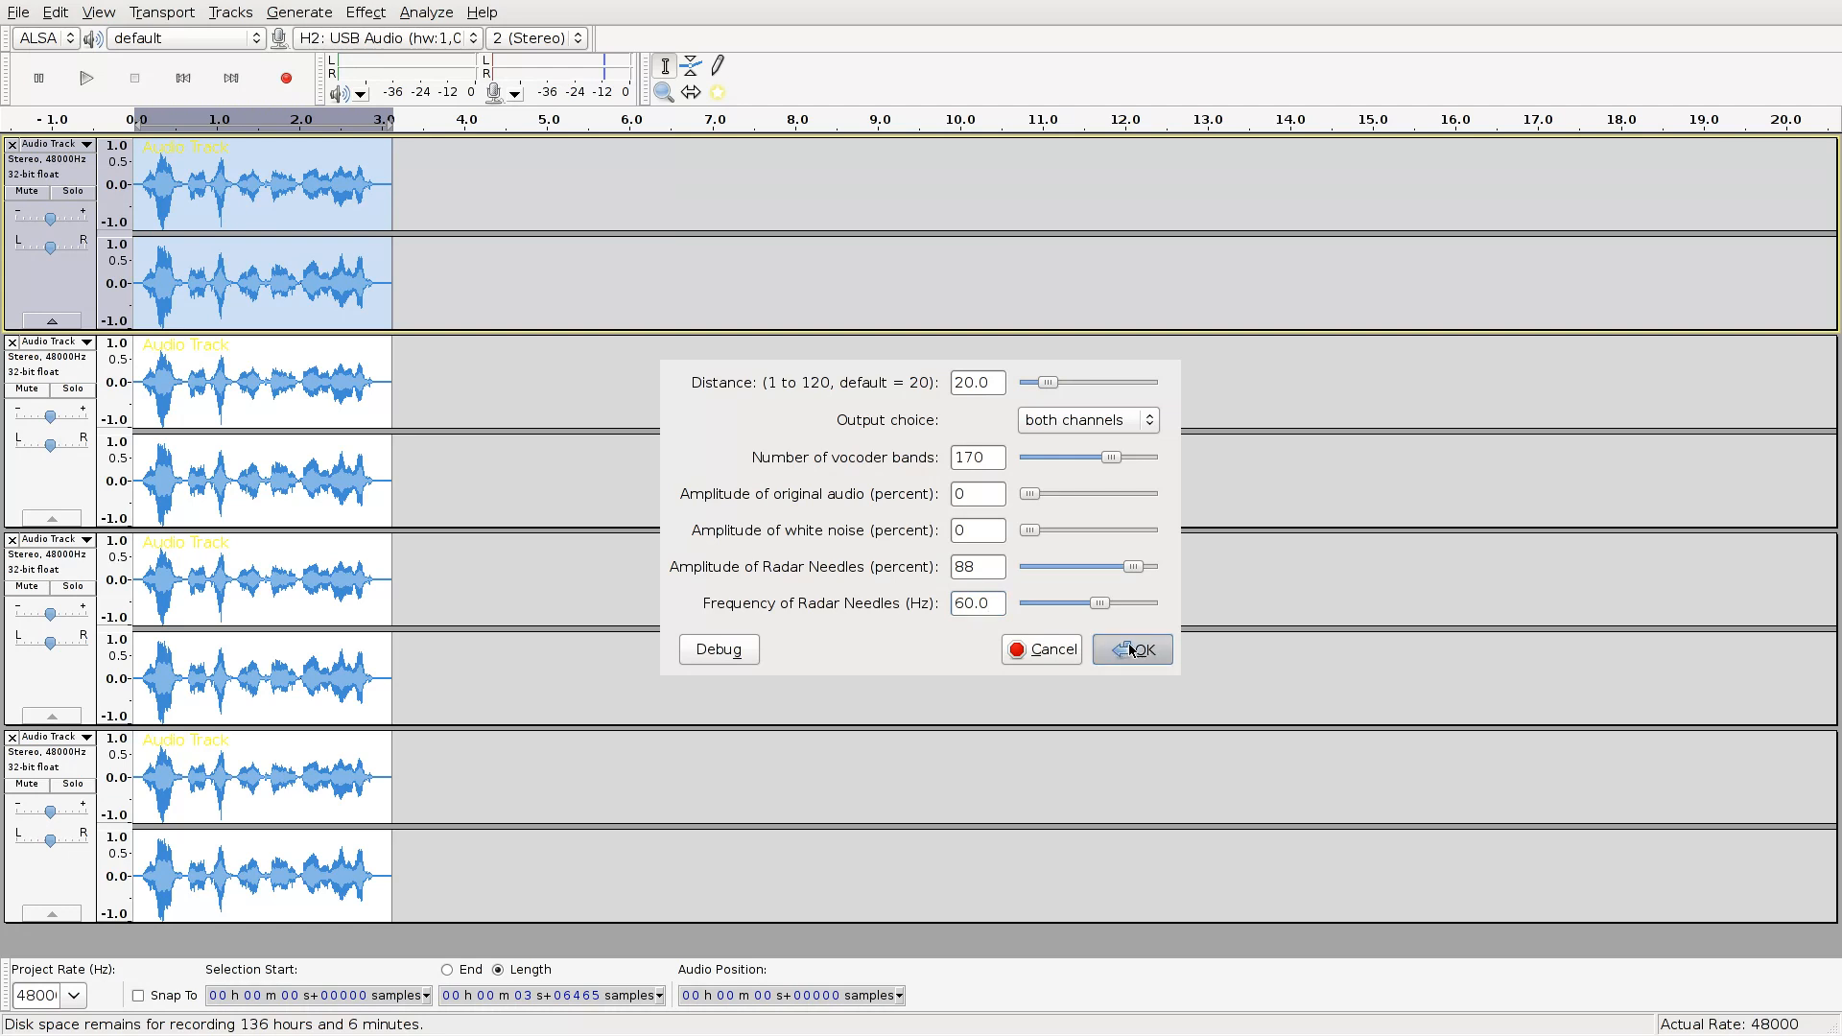
pyautogui.click(1138, 650)
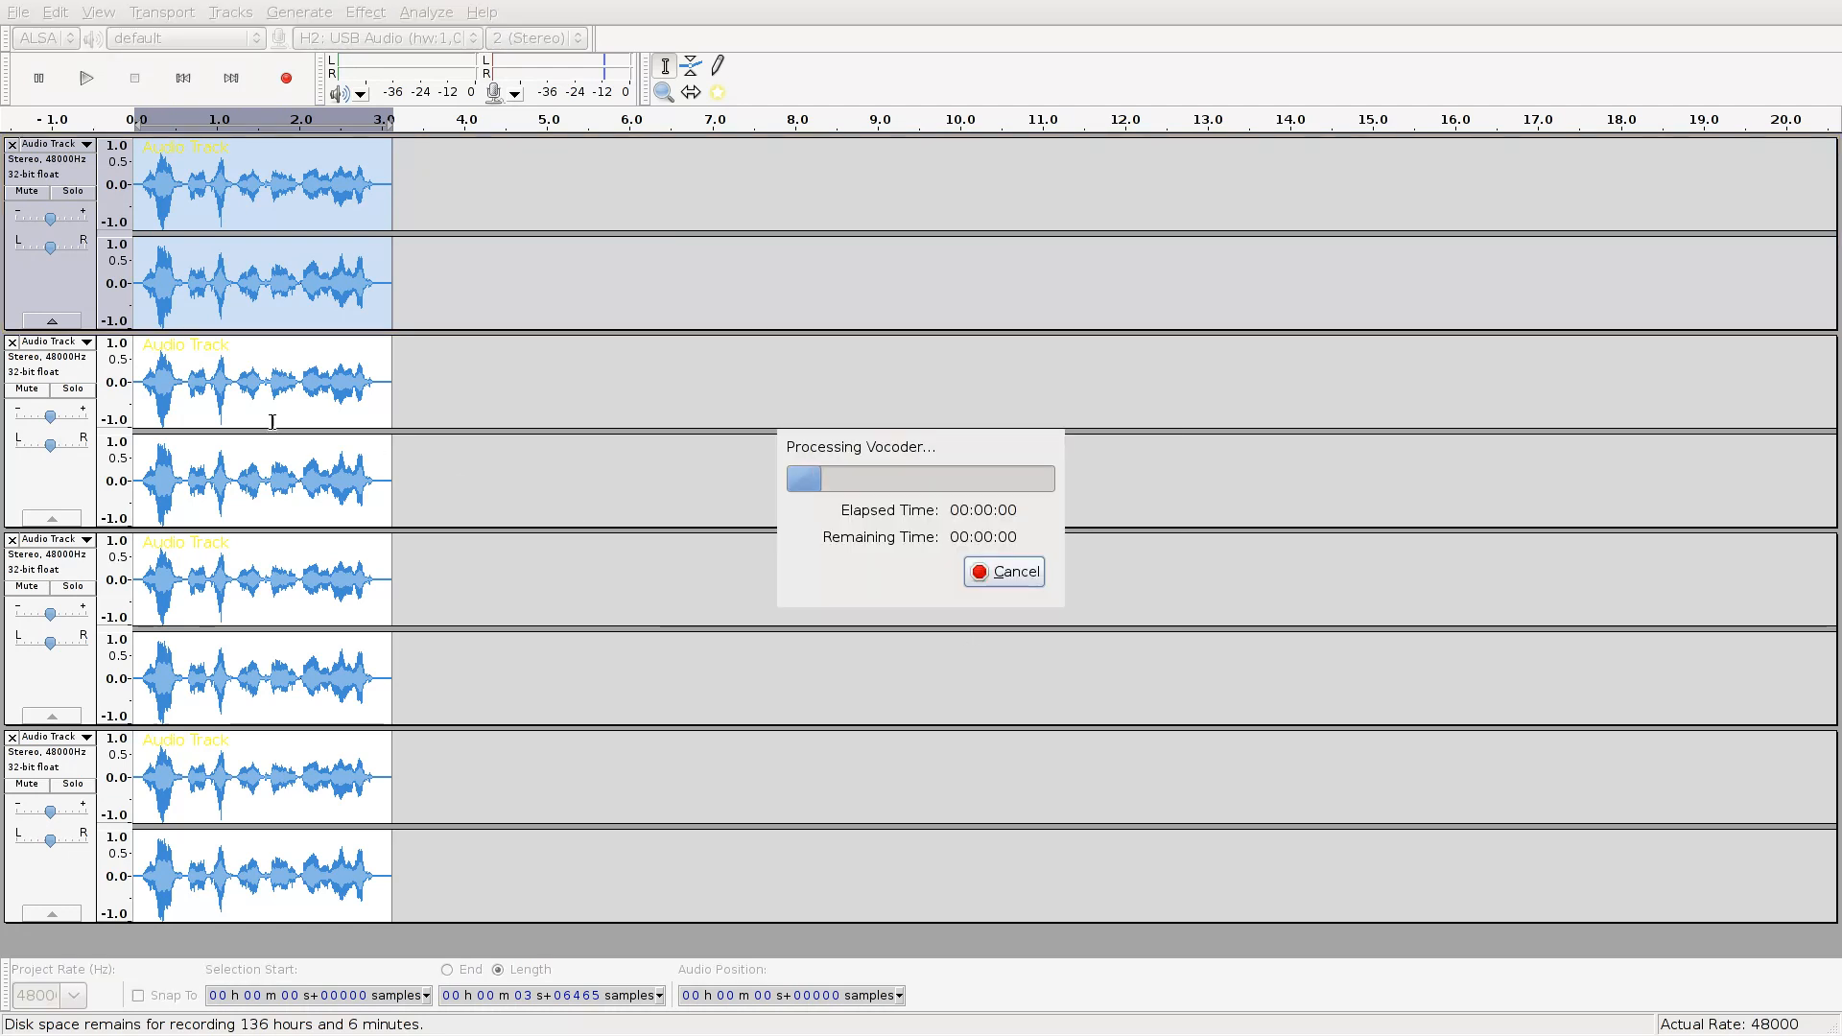
pyautogui.click(366, 11)
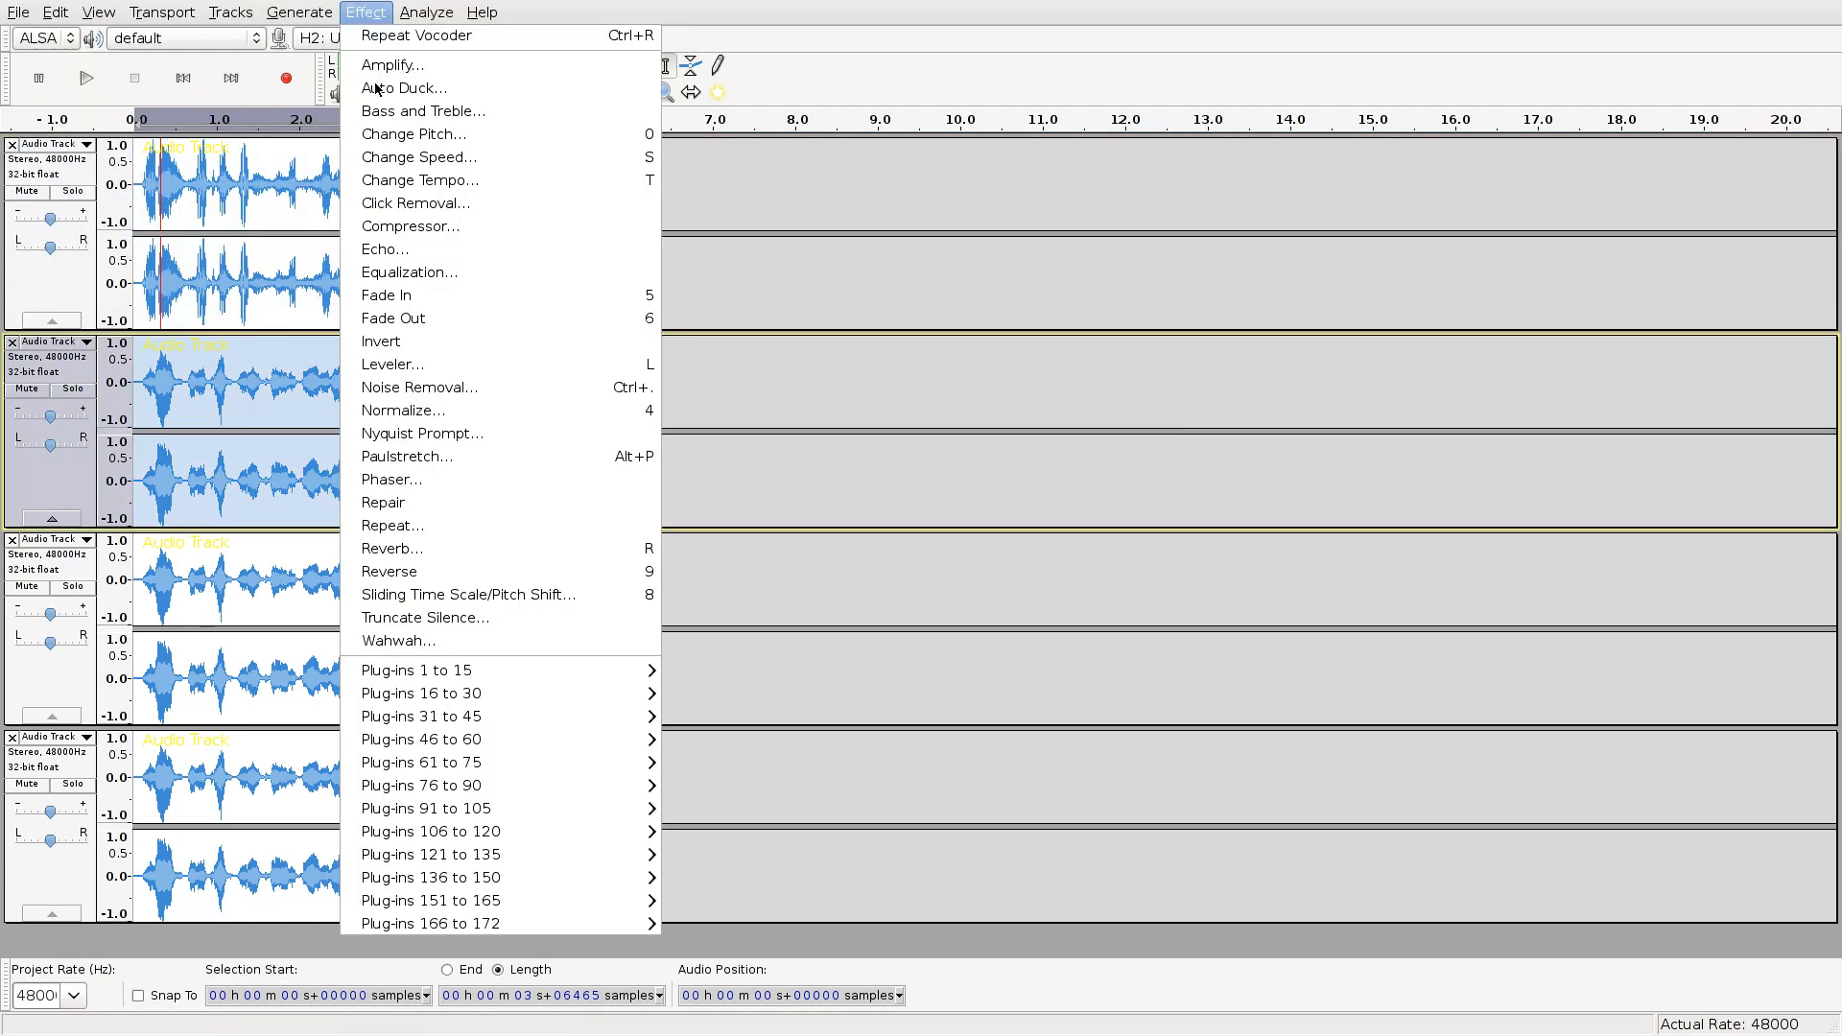
# Vocode the remaining tracks, raising the radar needle frequency to around 80 Hz.
pyautogui.click(415, 35)
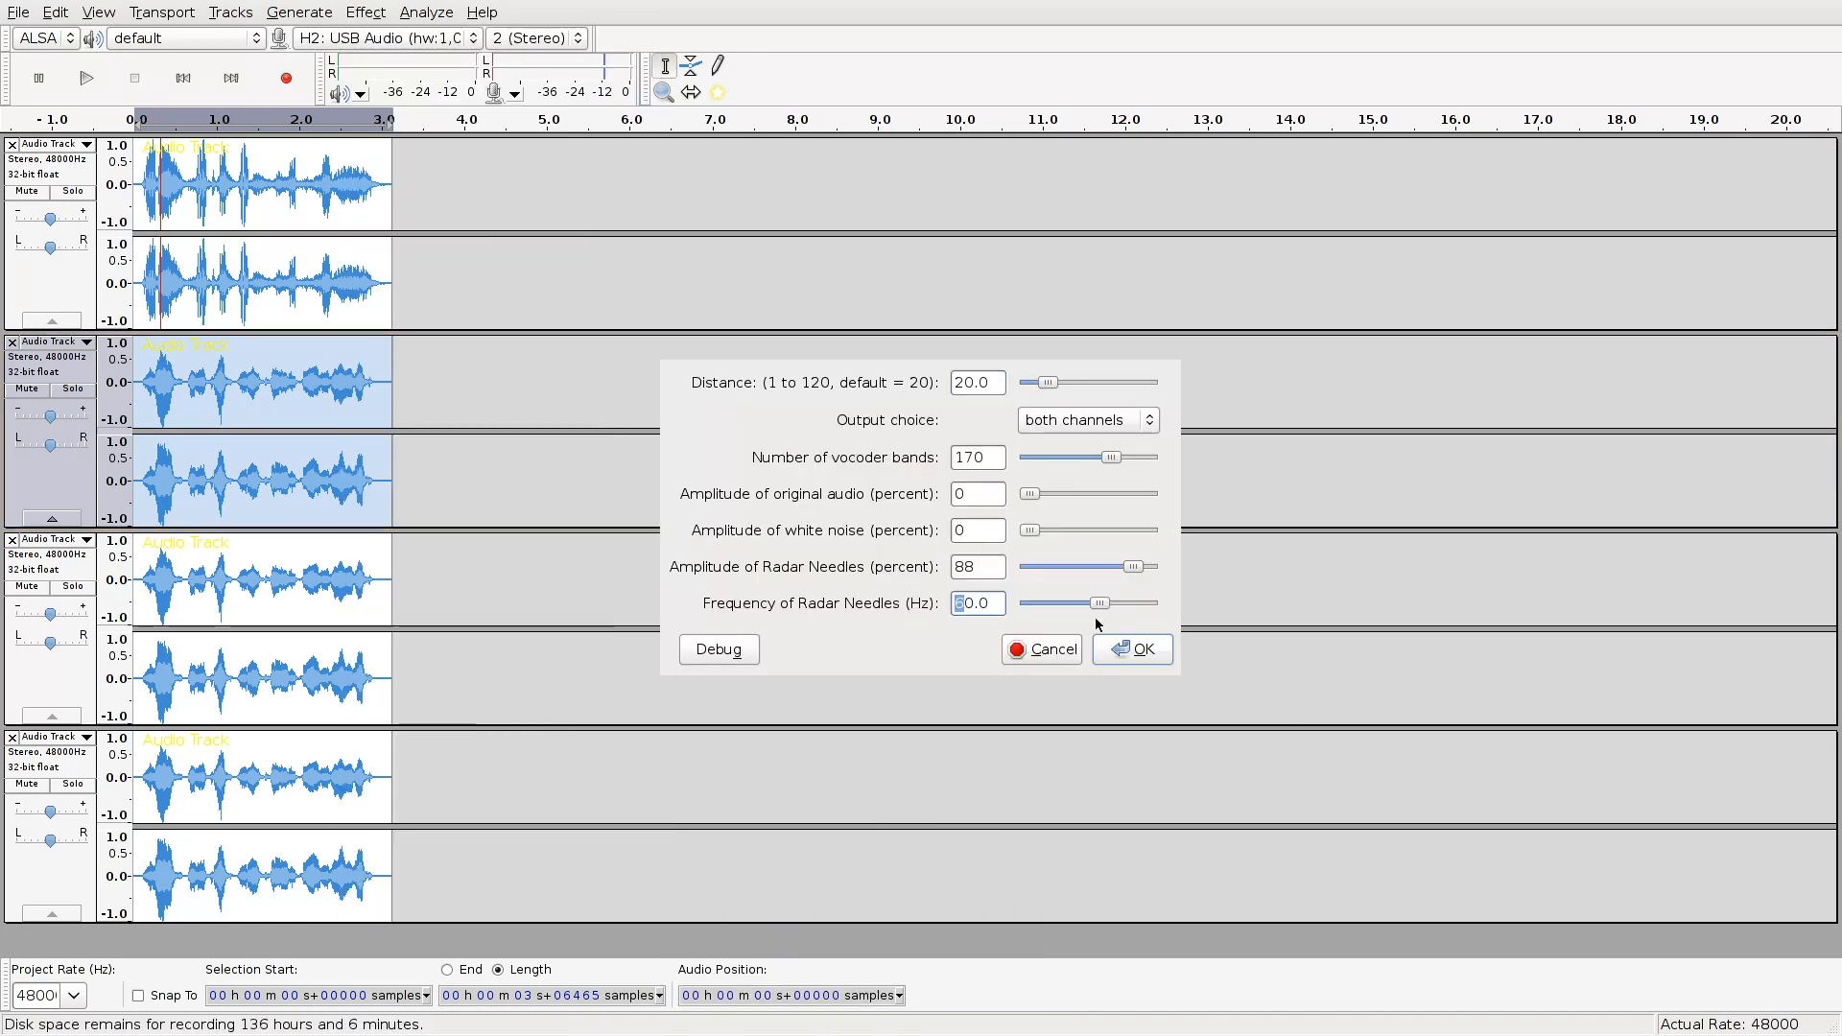
pyautogui.click(1132, 648)
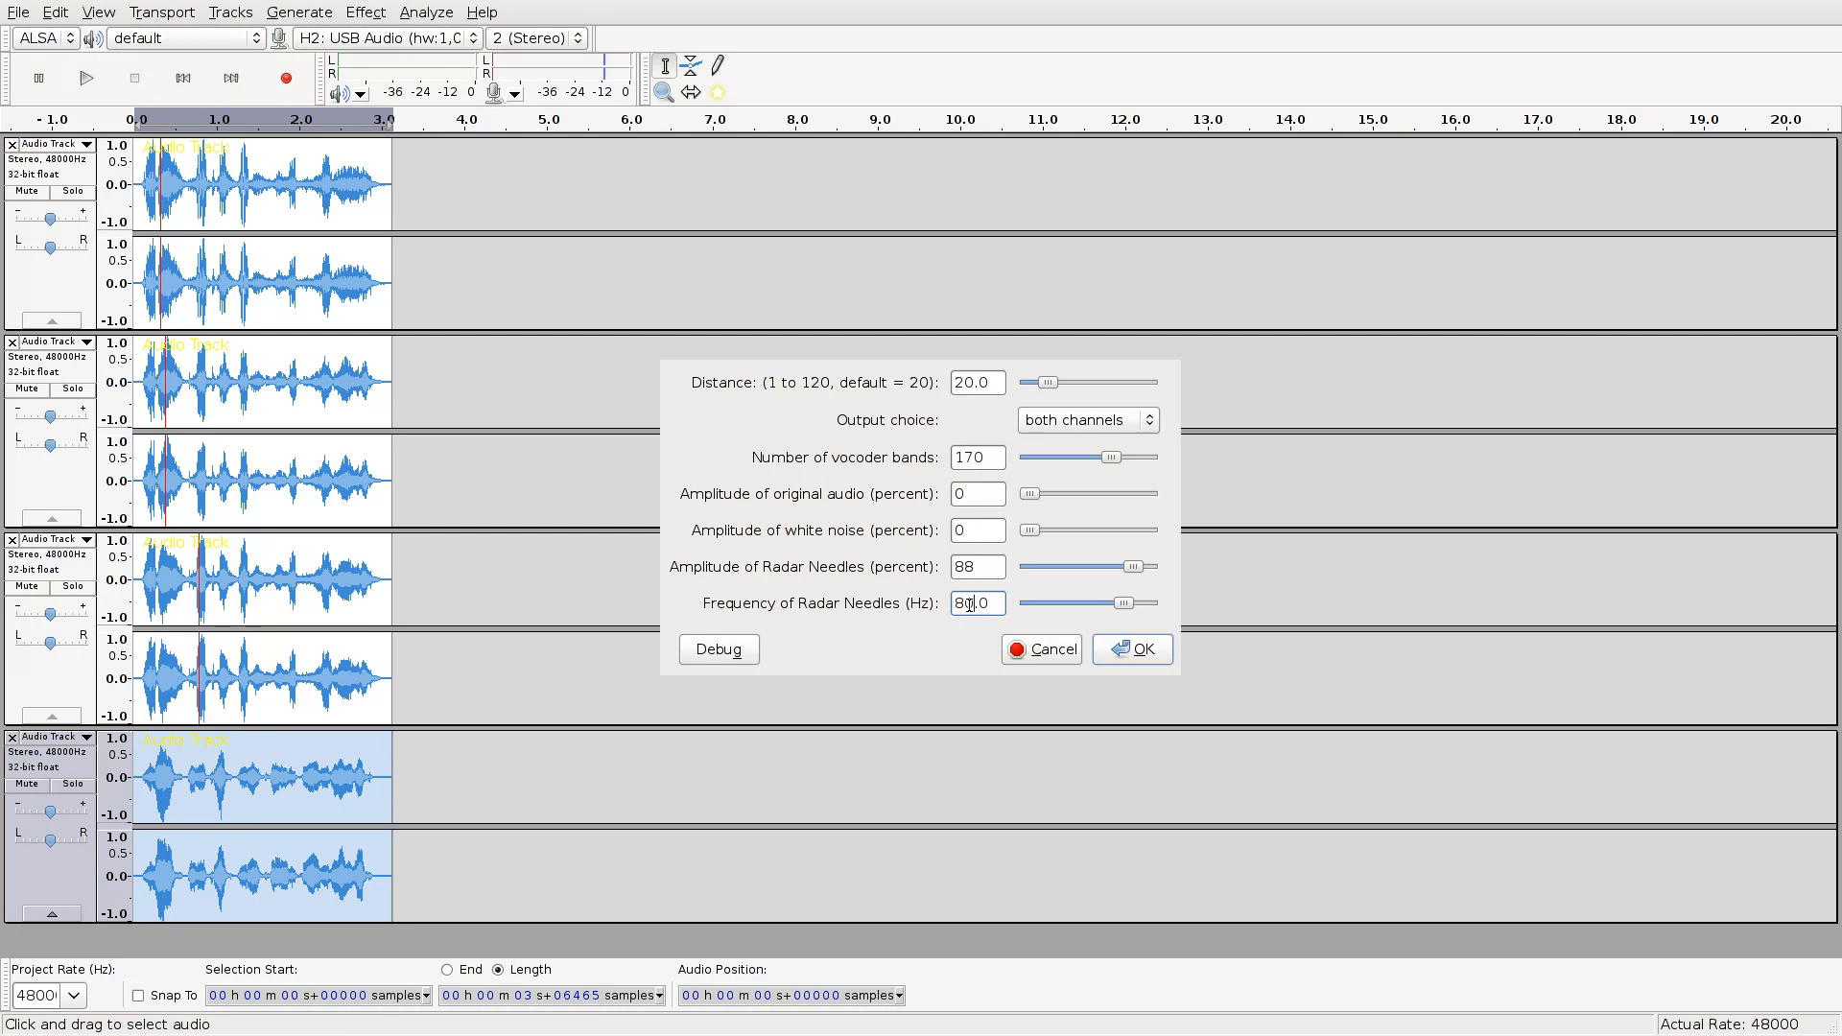
pyautogui.click(1132, 649)
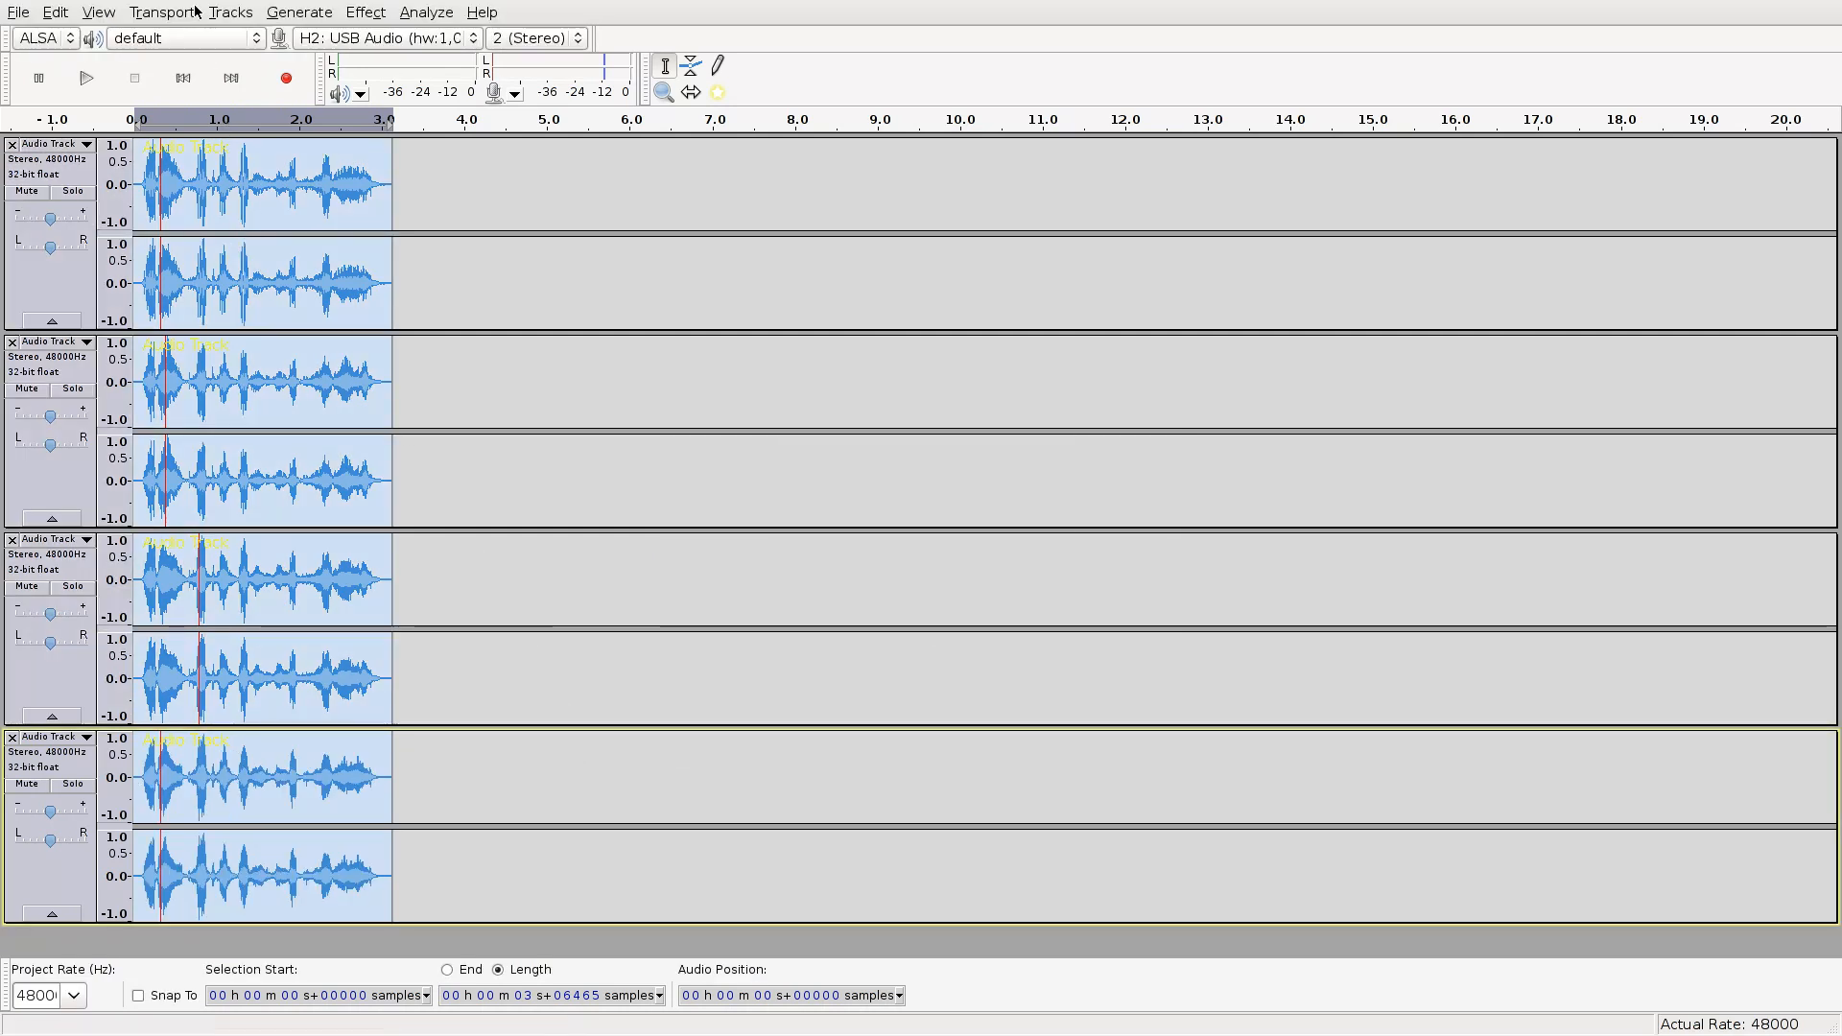
# Mix and Render the four vocoded tracks into one stereo track, then normalize it.
pyautogui.click(229, 12)
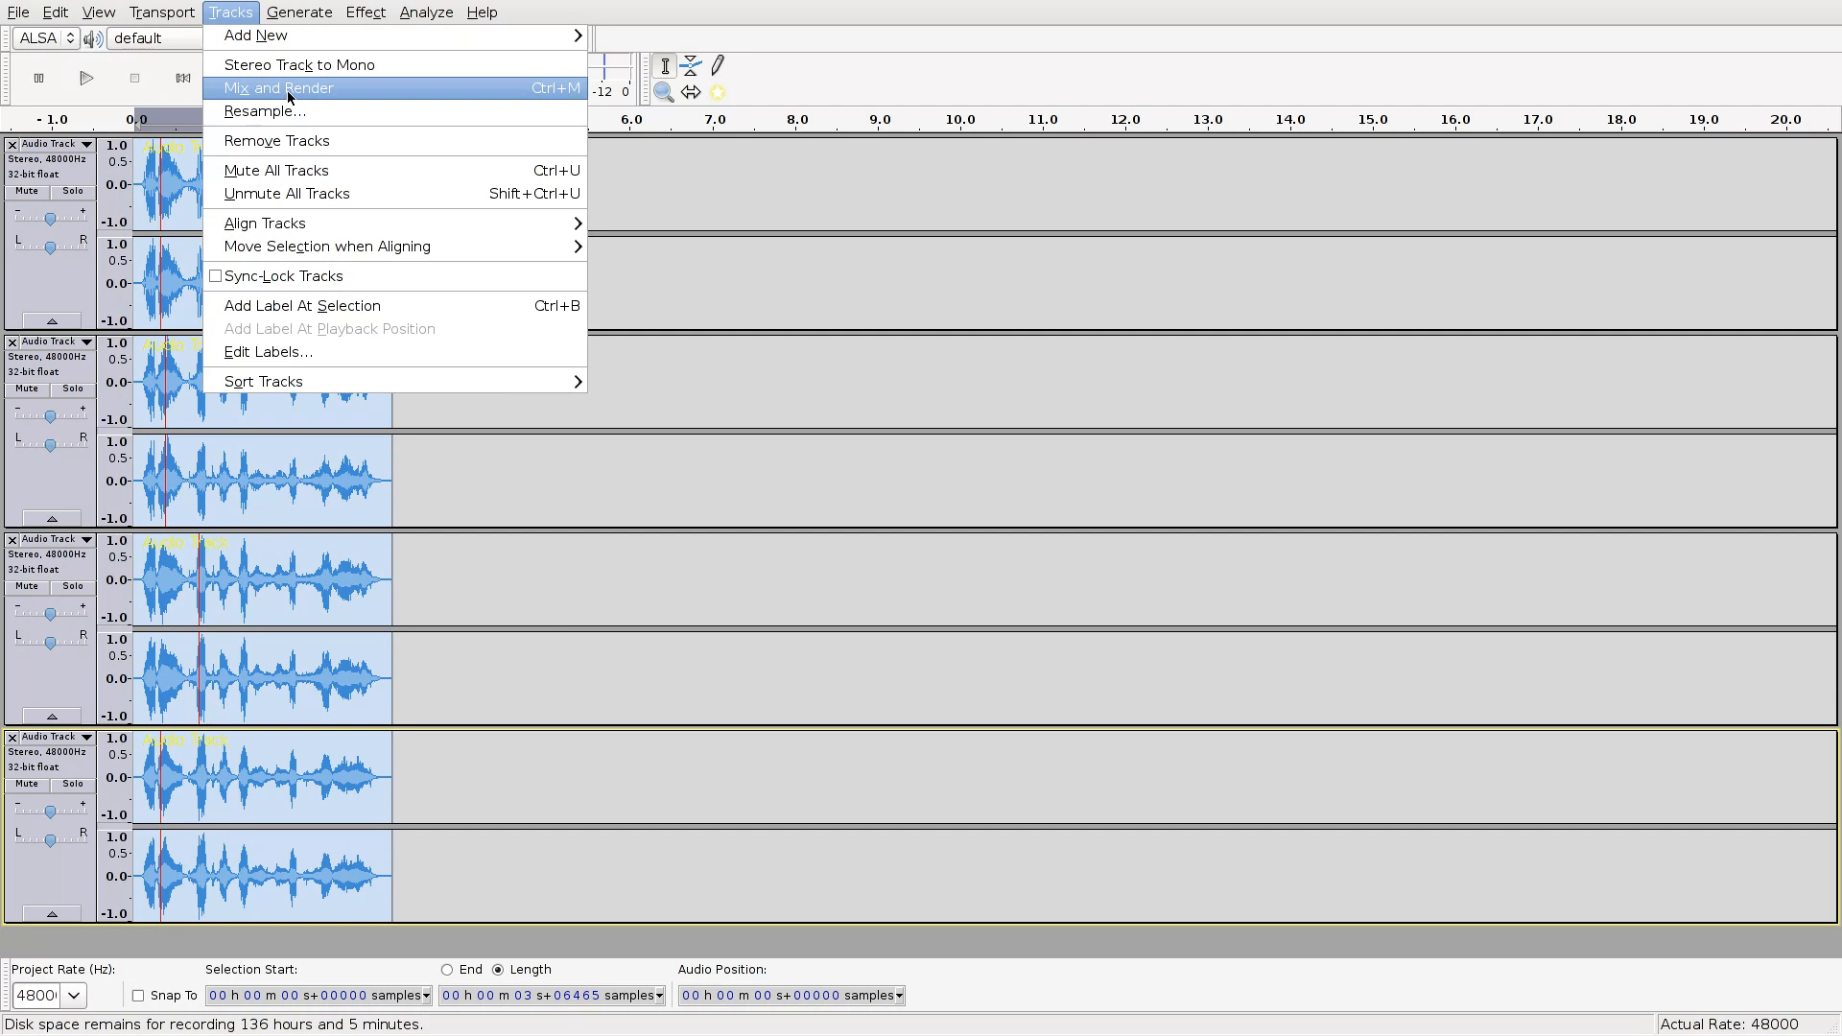
pyautogui.click(281, 87)
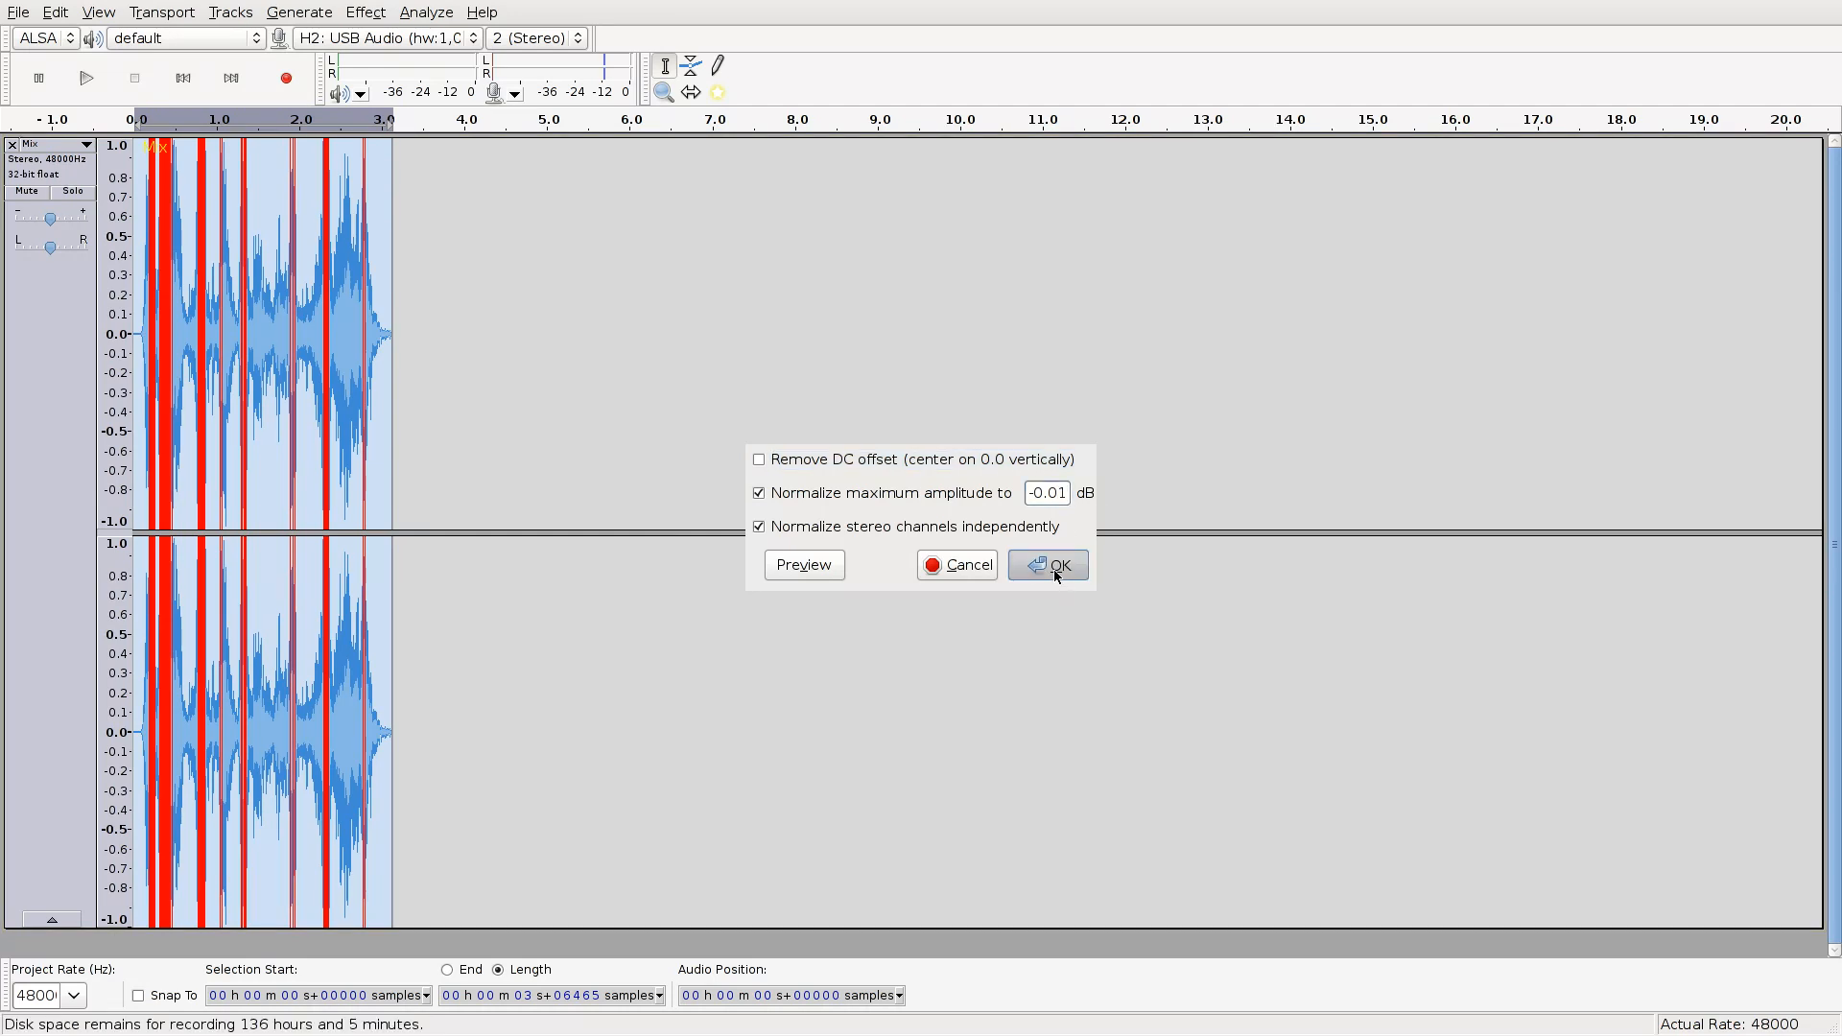
pyautogui.click(1050, 565)
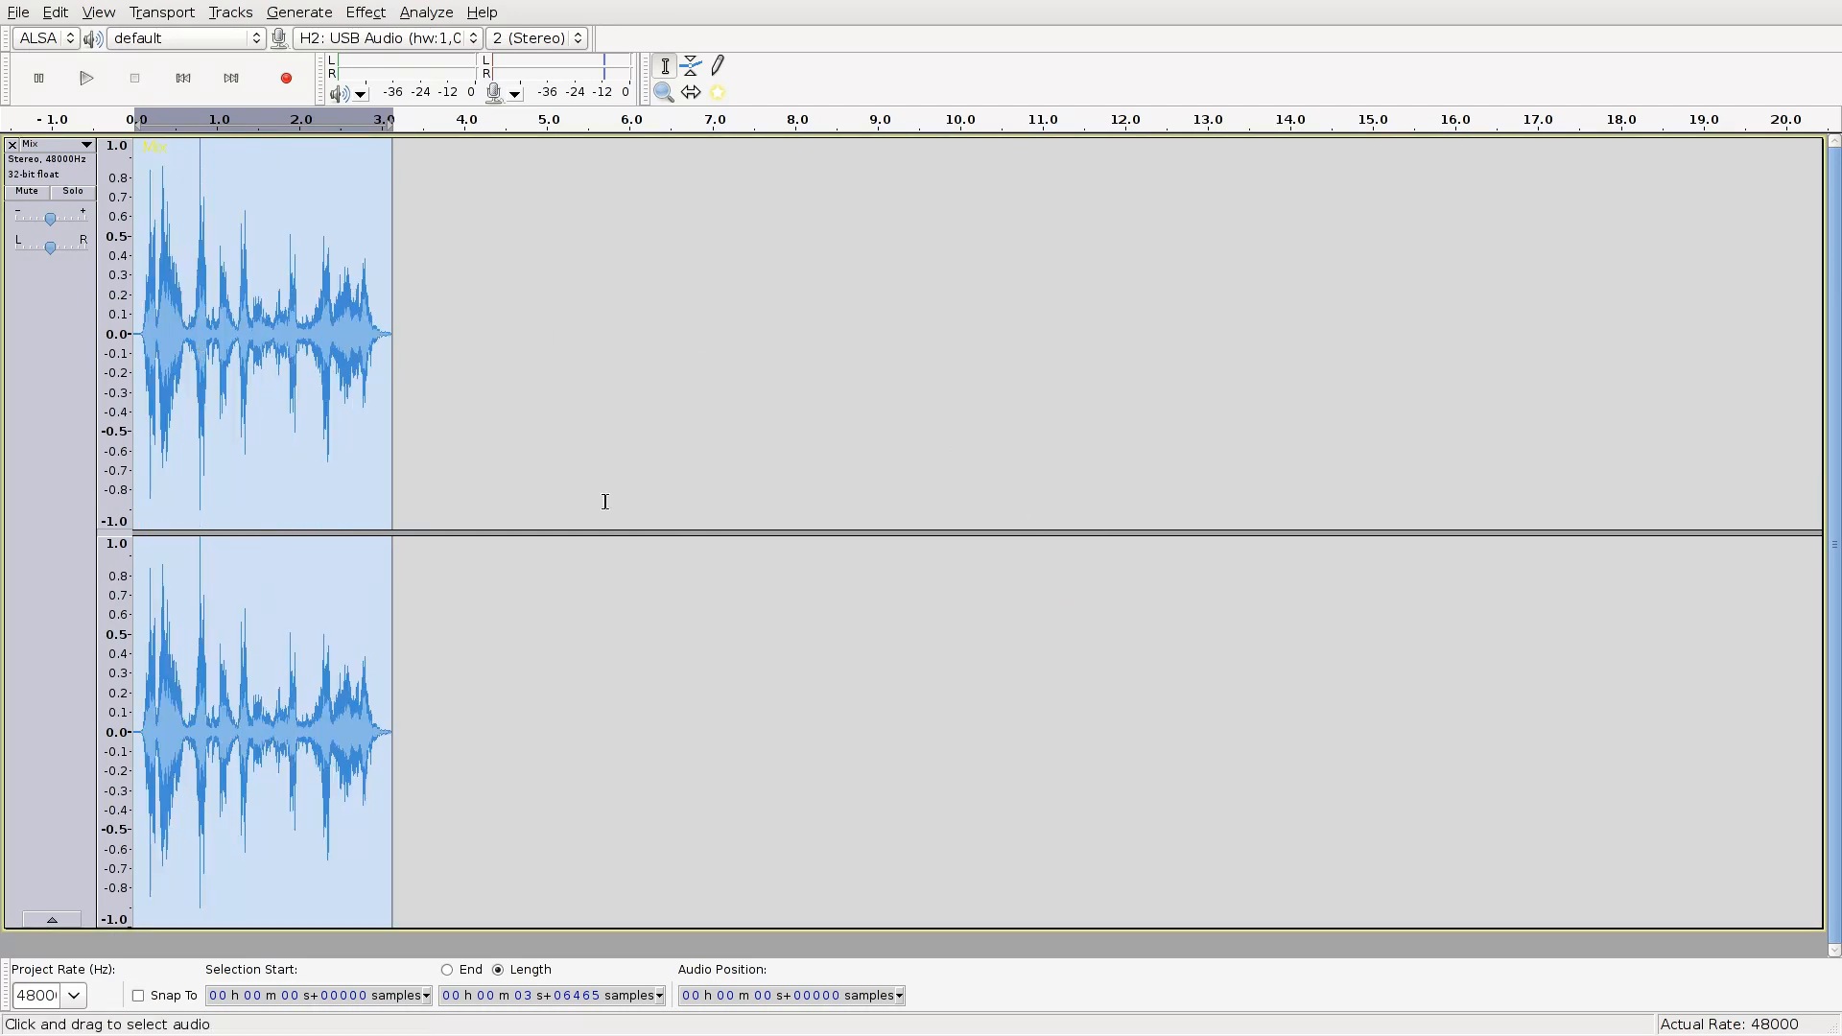
# Play back the extended robotic mix of about 18 seconds.
pyautogui.click(86, 78)
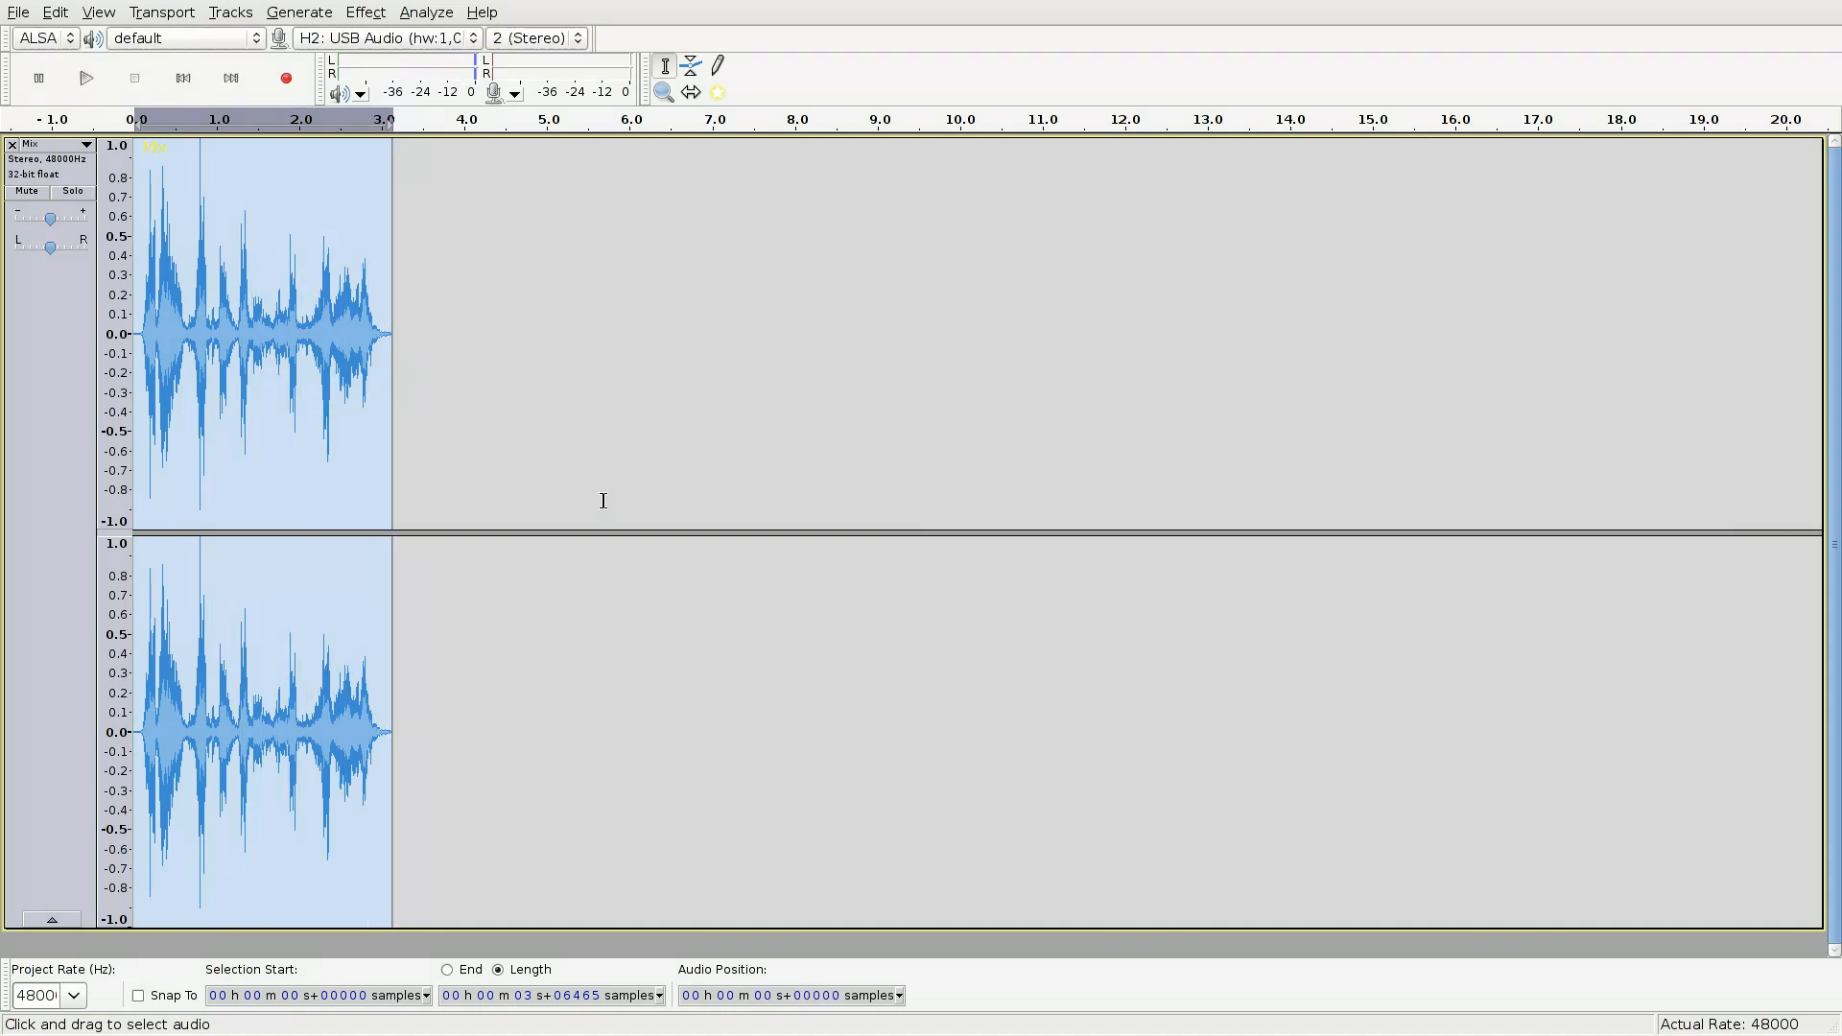
pyautogui.moveTo(482, 419)
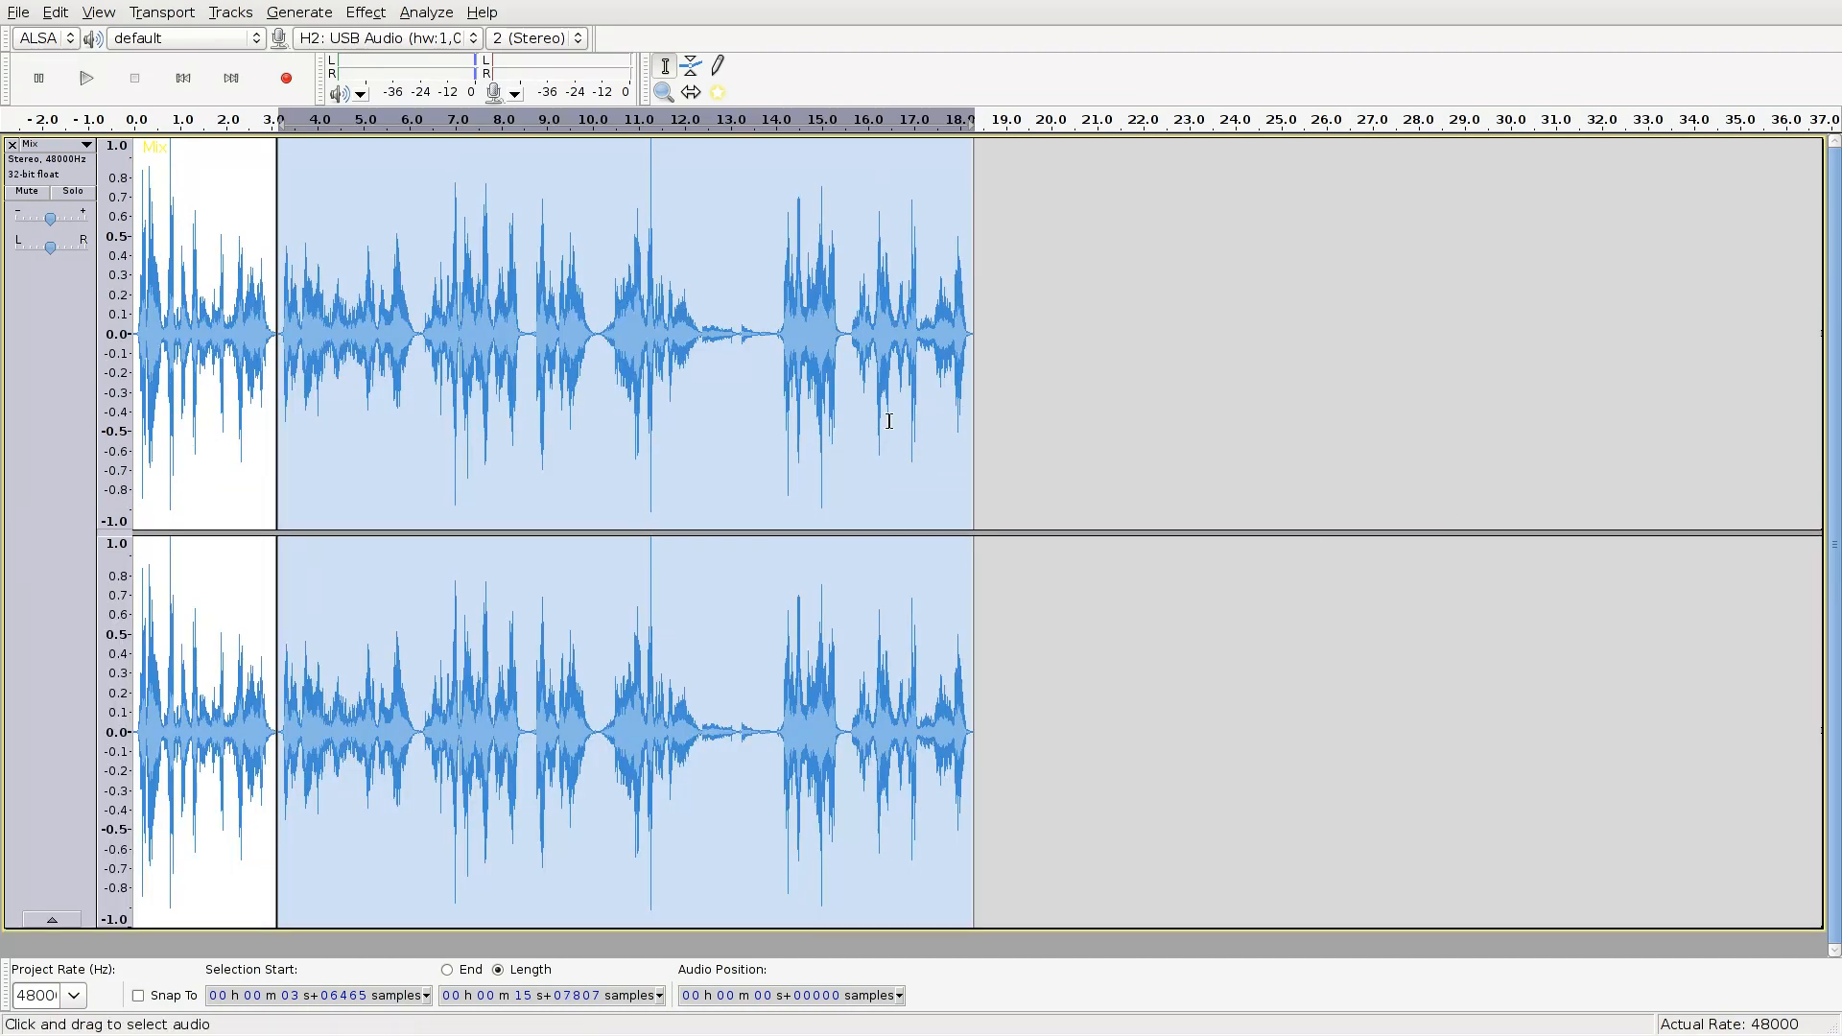
pyautogui.click(80, 78)
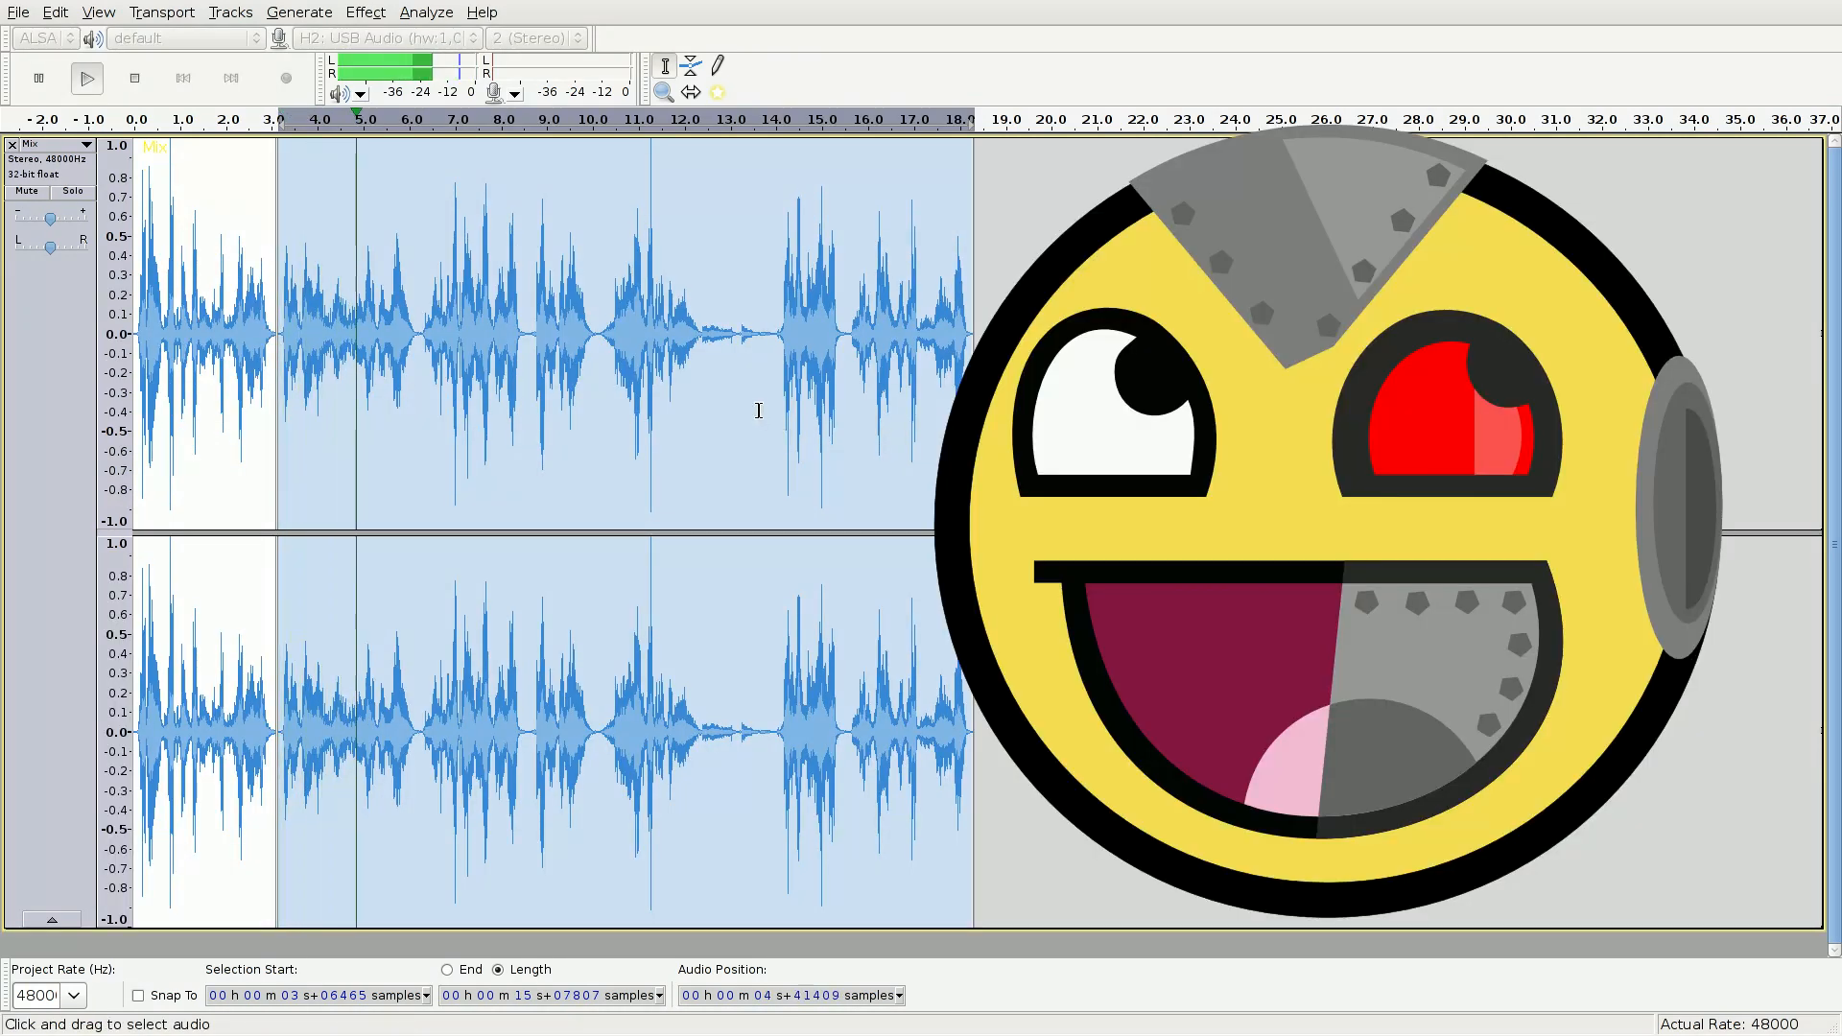